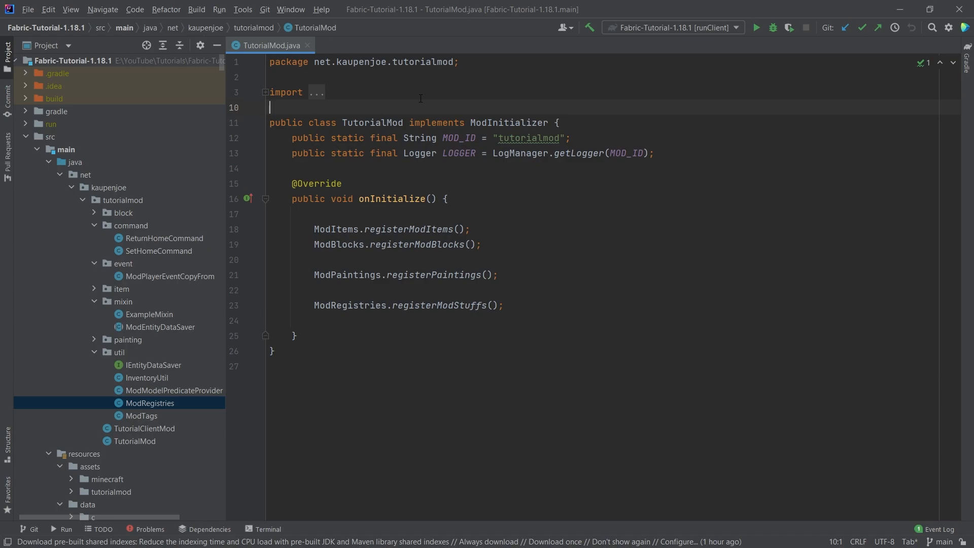
mouse_move(395, 105)
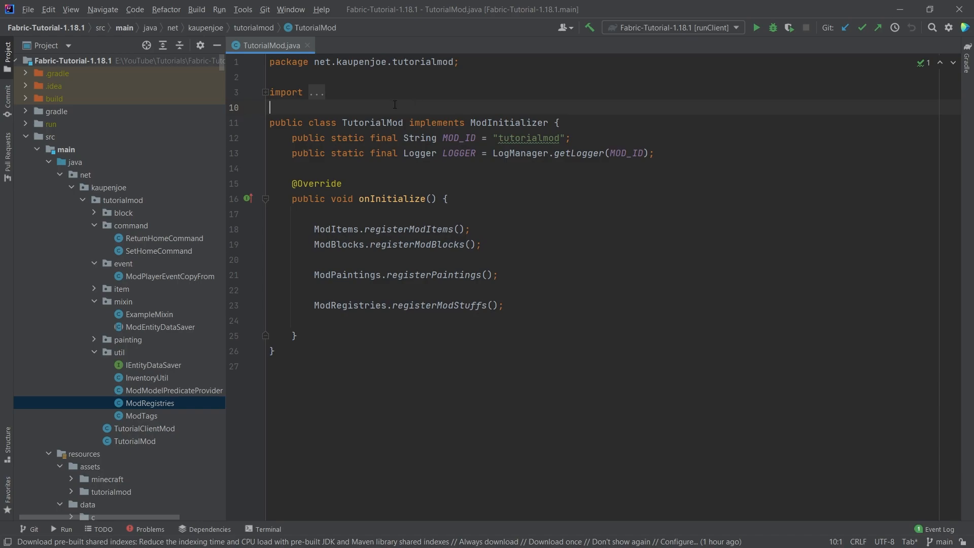
mouse_move(122, 207)
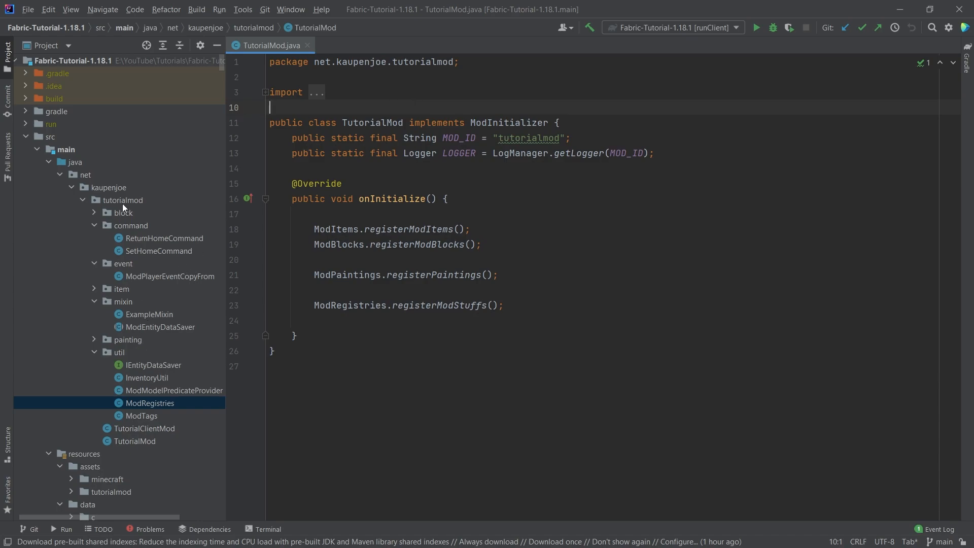
Step: Create the sound package and ModSounds class, starting a private static registerSoundEvent(String name) helper
right_click(123, 200)
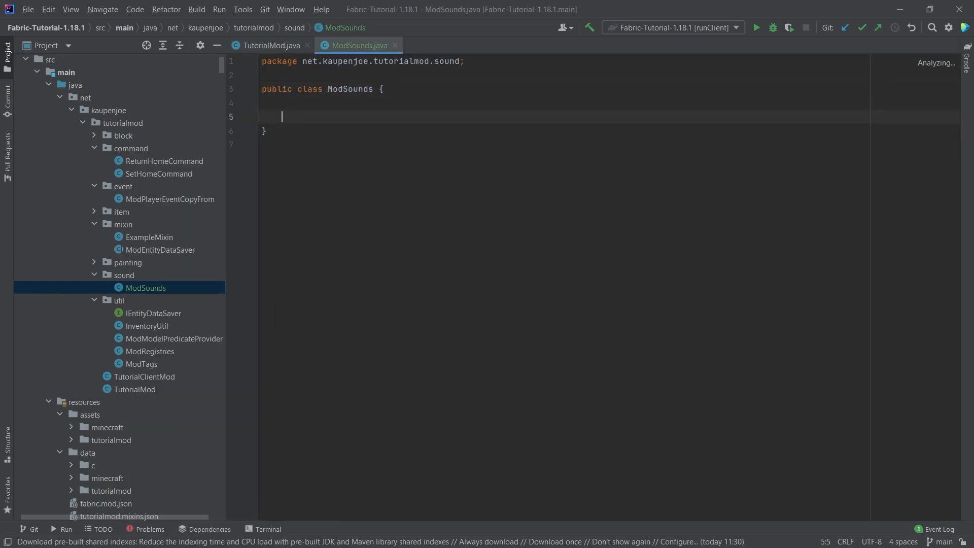
key("Enter")
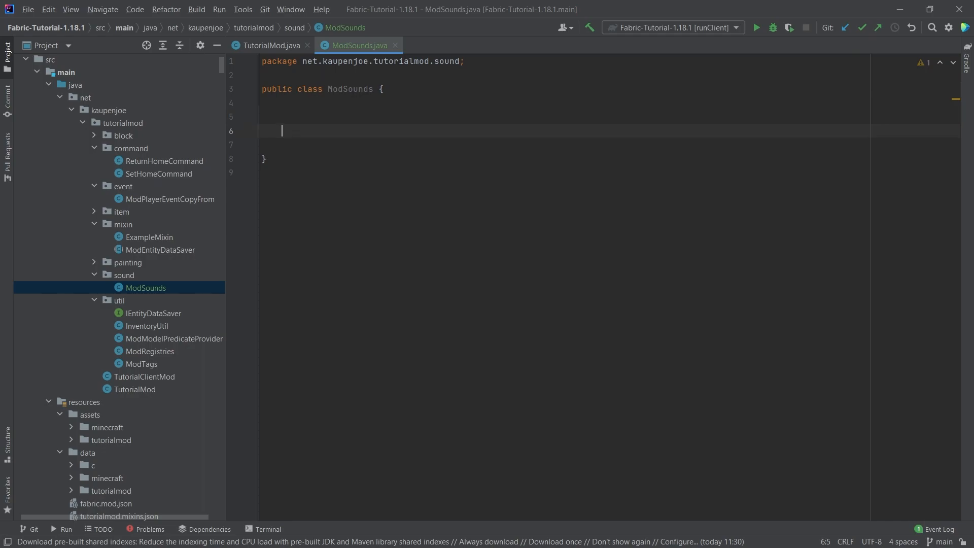
type("private")
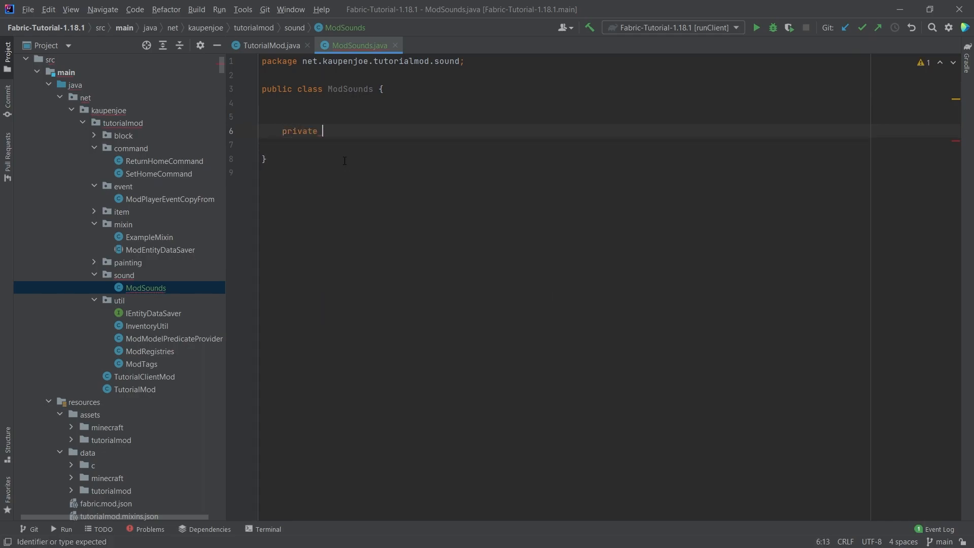
type("static SOundEvent regis")
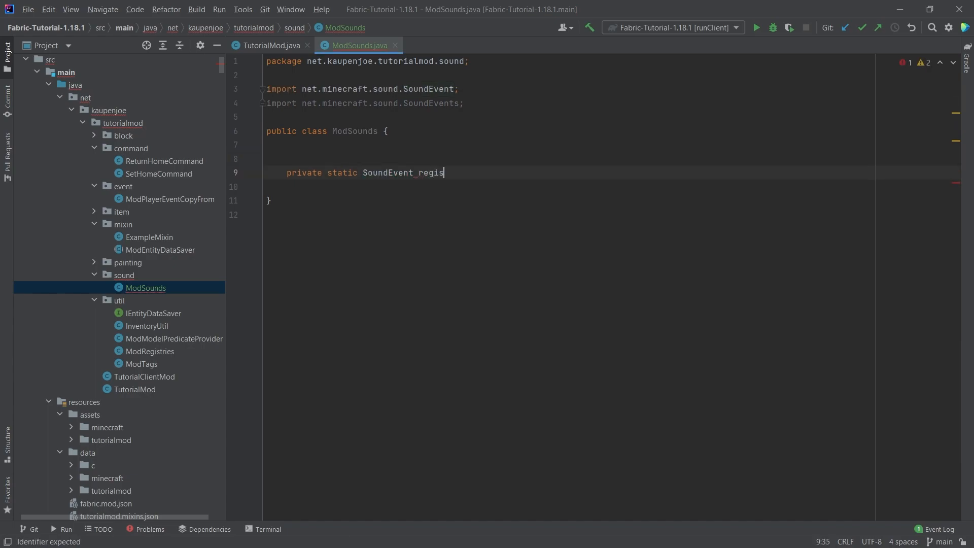
type("terSoundEvent(")
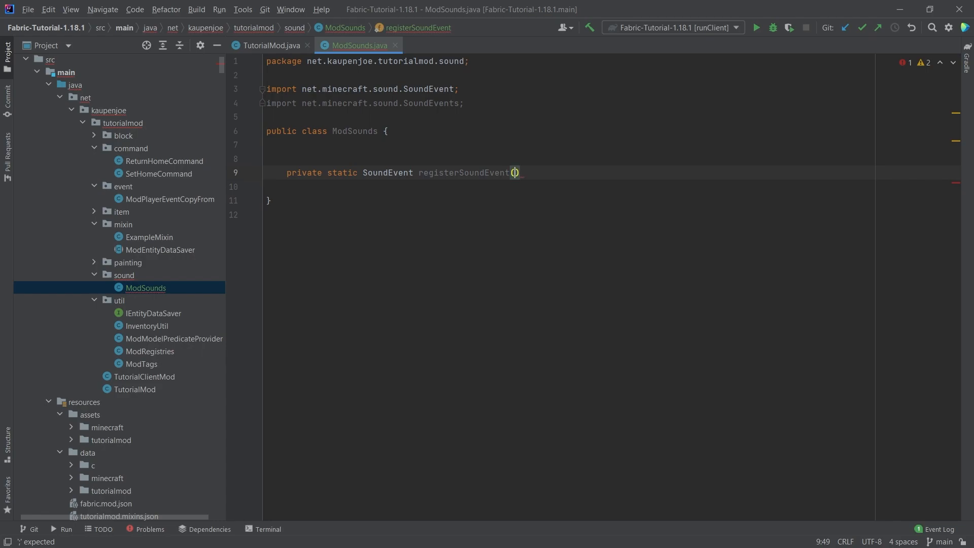
type("String anme")
type("Identifier id=")
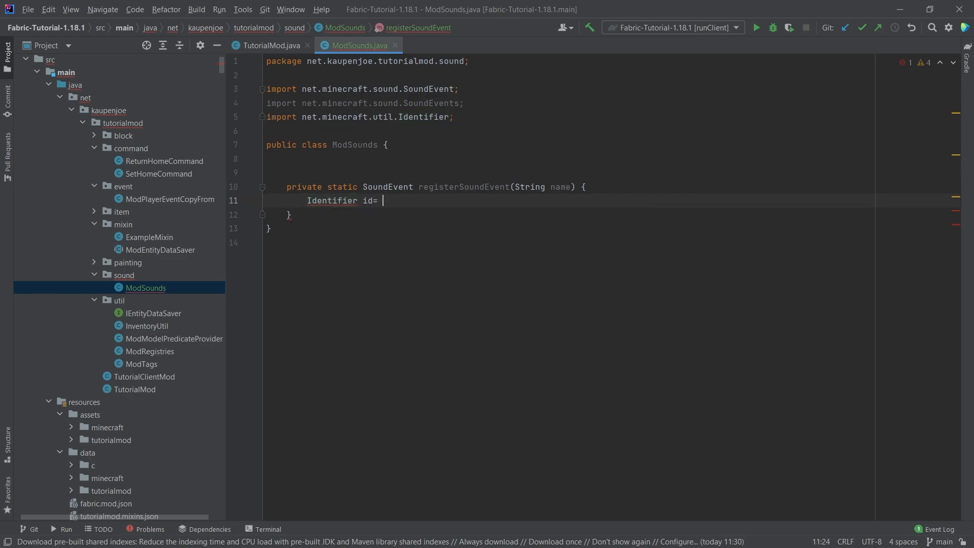
Step: Build the TutorialMod Identifier and register a new SoundEvent via Registry.register into SOUND_EVENT
type("new")
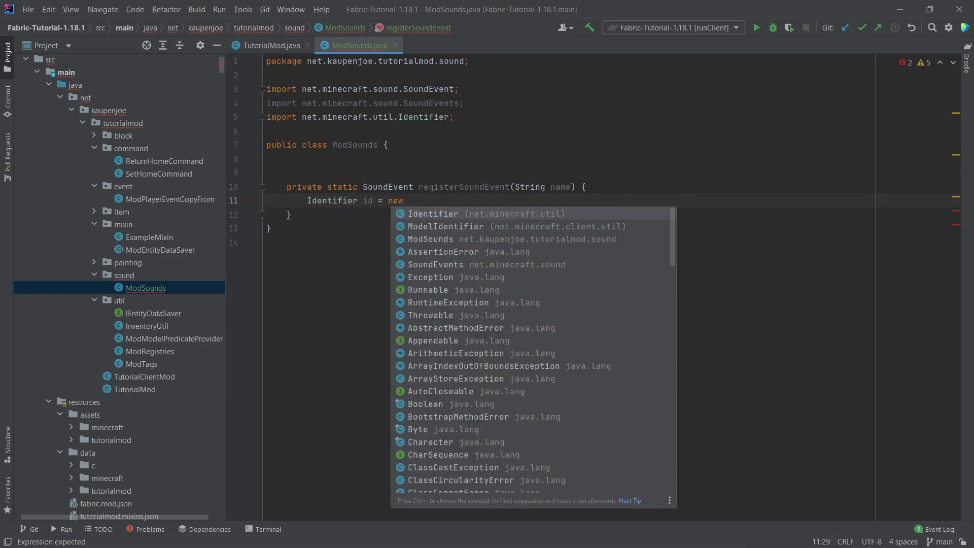
type("Identifier(TutorialMod.MOD_ID, name);")
type("return")
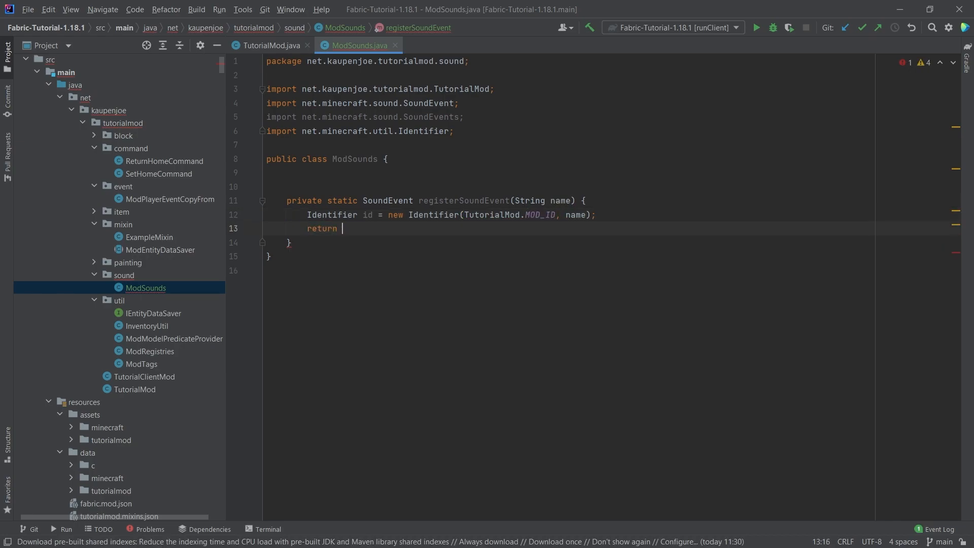
type("Registry.register(Registry.SOUNd")
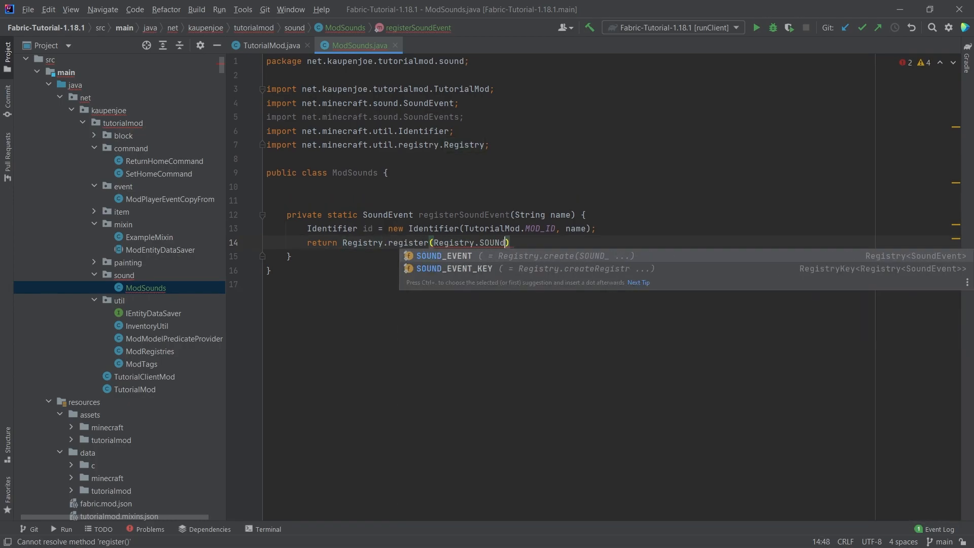
type("SOUND_EVENT, id, new SoundEvent(id")
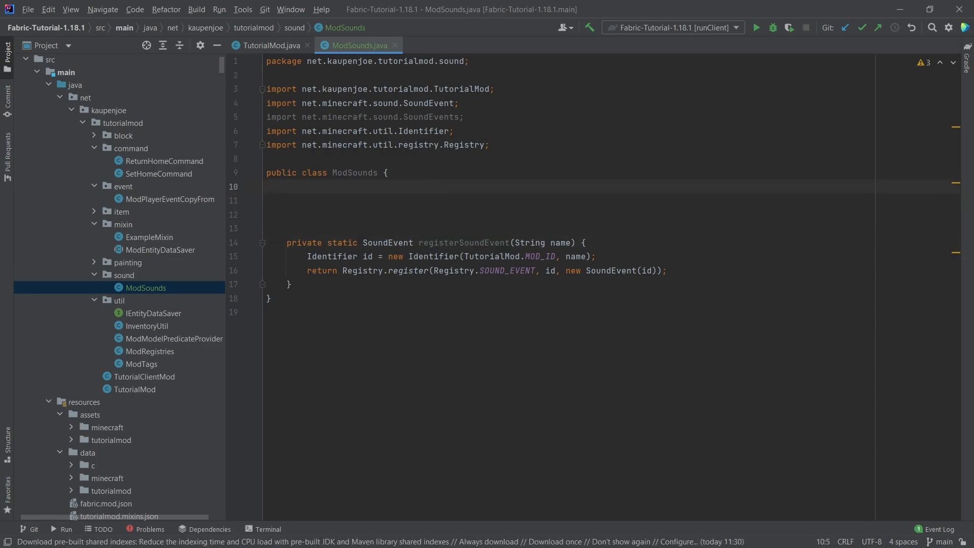
Step: Declare public static SoundEvent DOWSING_ROD_FOUND_ORE = registerSoundEvent("dowsing_rod_found_ore")
type("public")
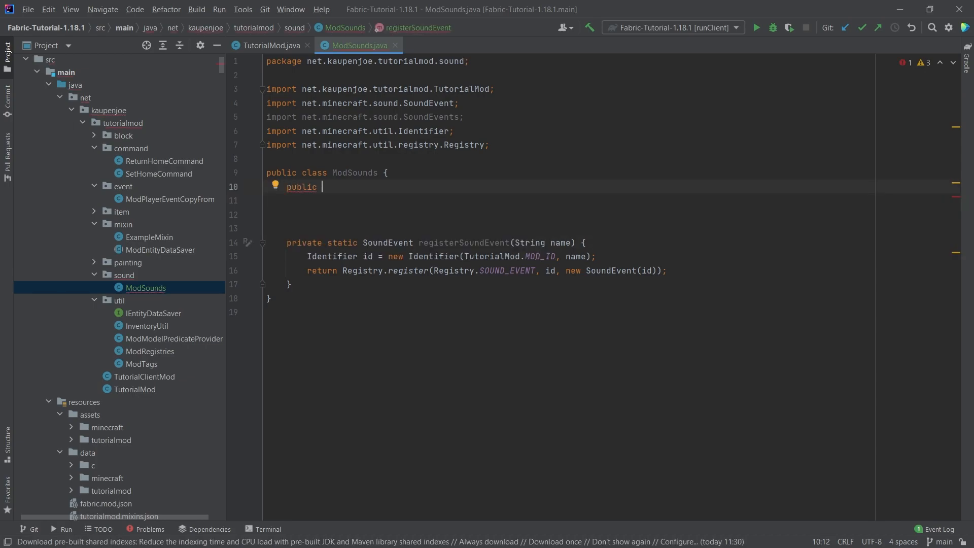
type("static SoundEvent")
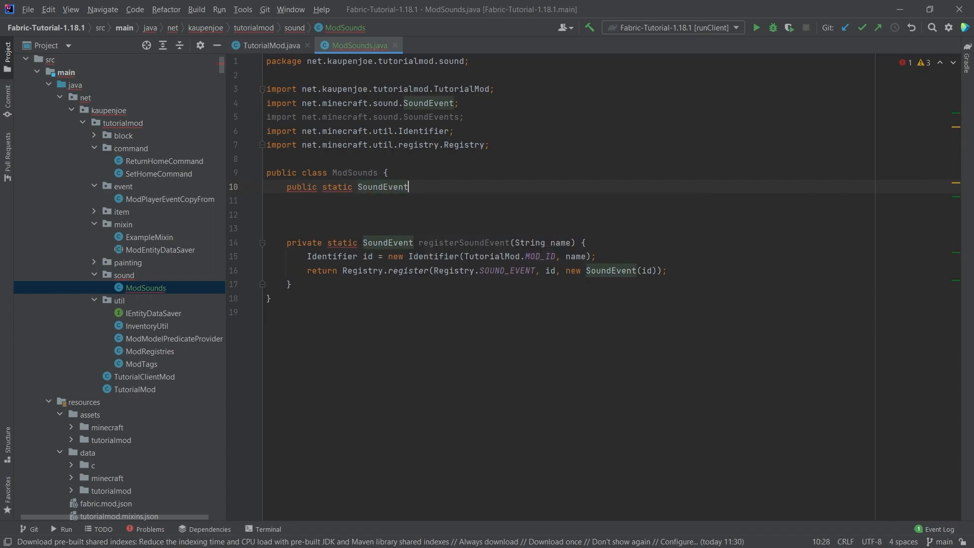
type("DOWSING_ROD_FOUND_ORE = registerSoundEvent(")
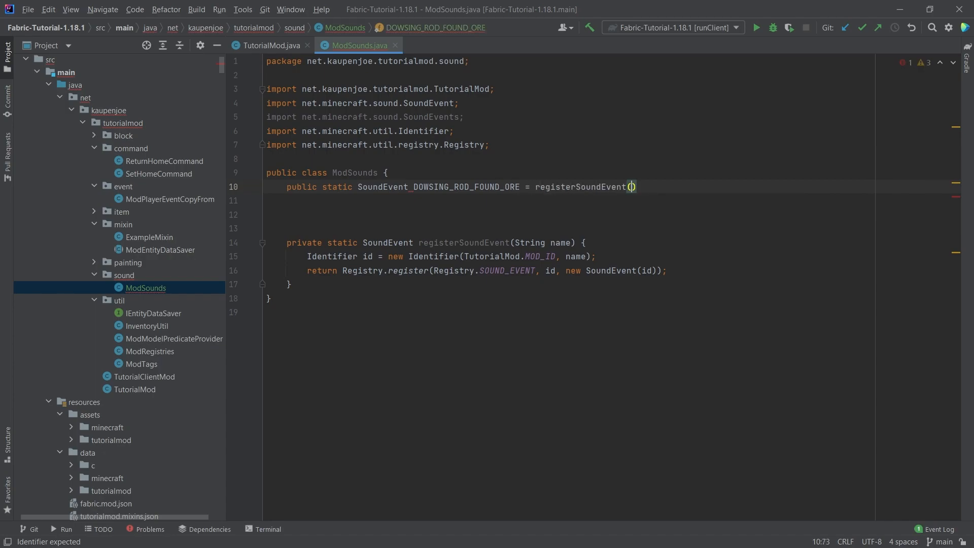
type("\"dowsing_\"")
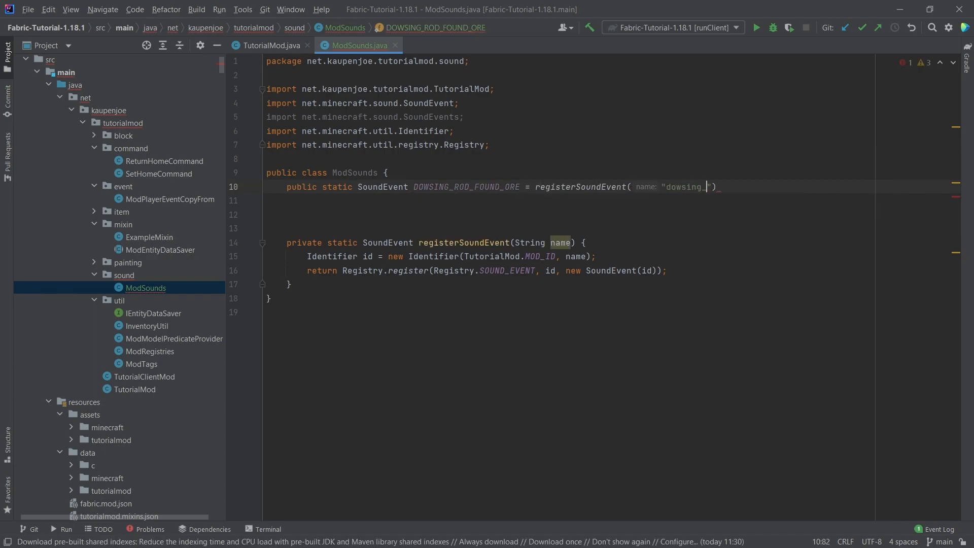
type("rod_so")
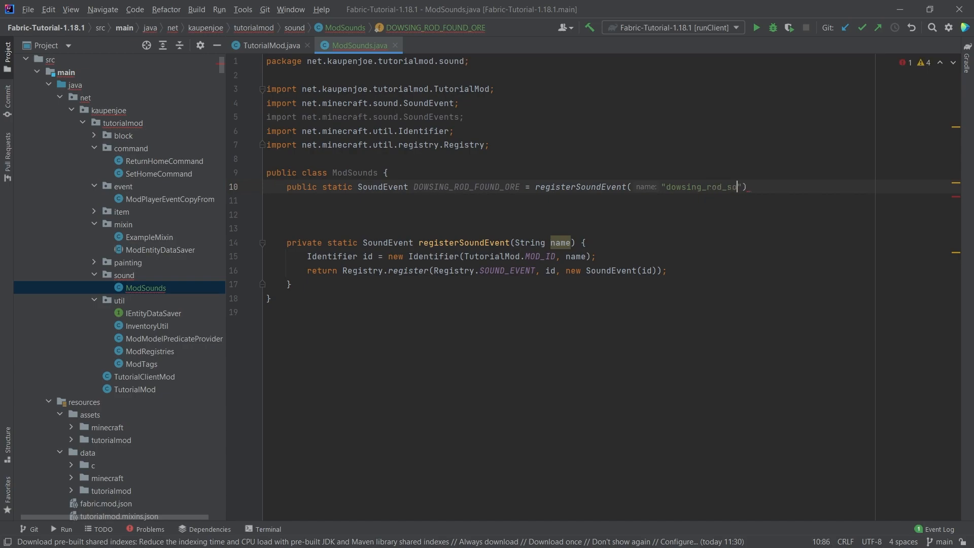
type("found_ore\");")
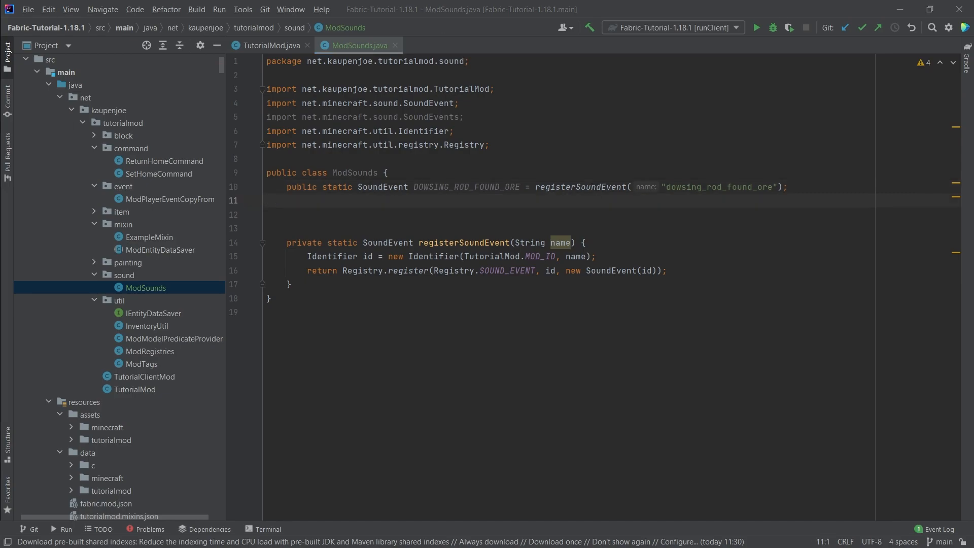
Step: Create sounds.json in the tutorialmod assets defining dowsing_rod_found_ore with subtitle and sound reference
scroll("down", 3)
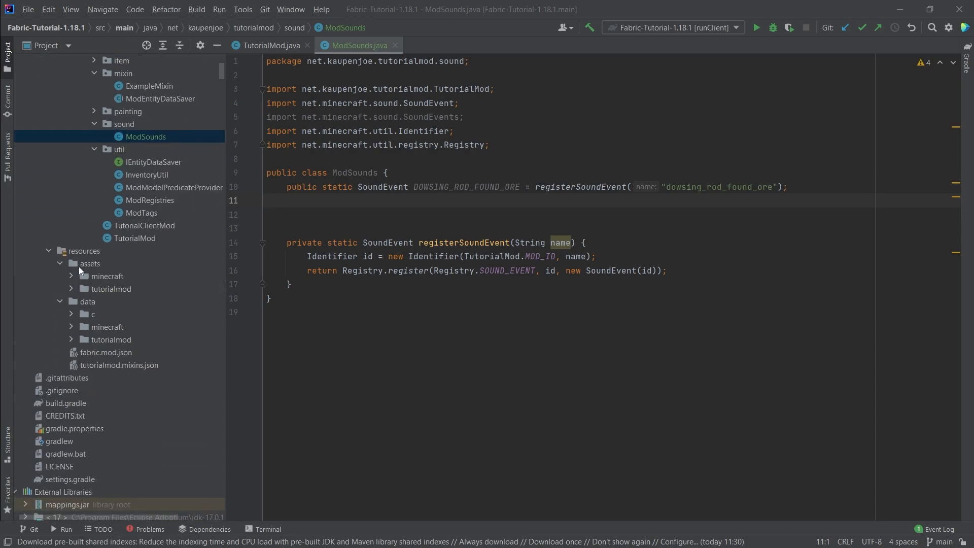
left_click(110, 288)
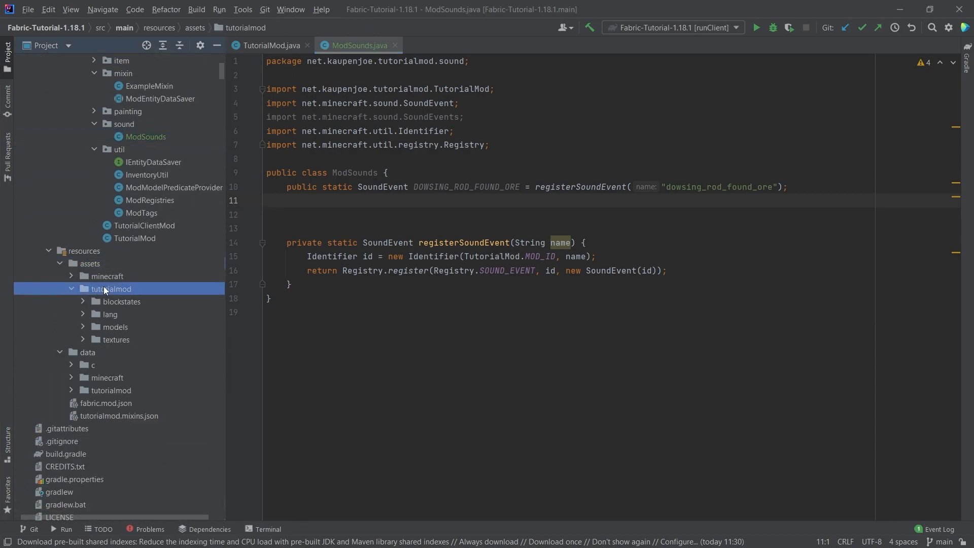
right_click(109, 288)
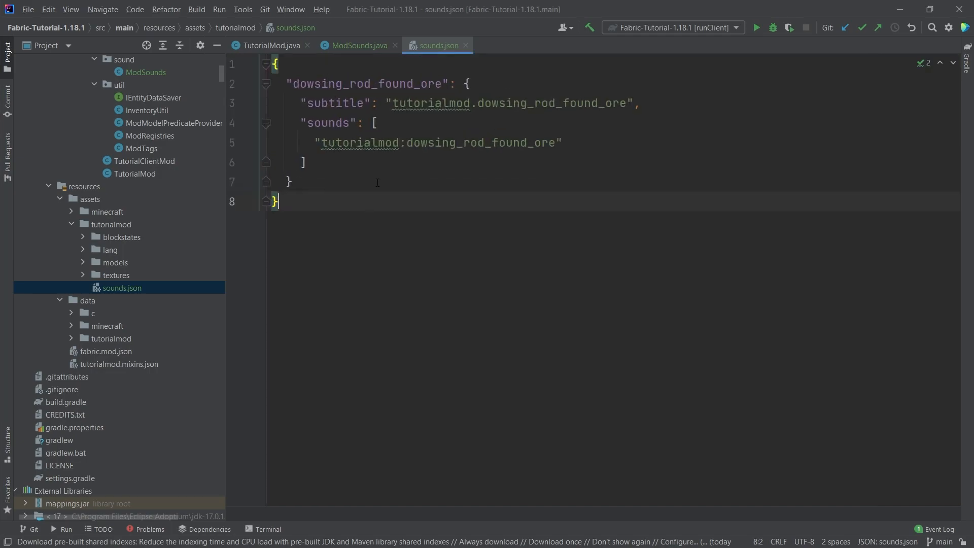
double_click(357, 84)
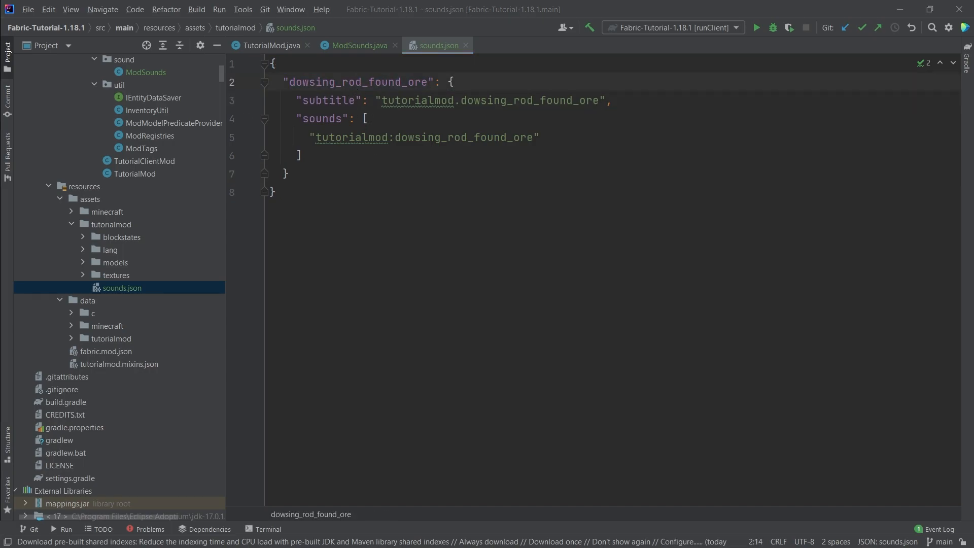
left_click(359, 46)
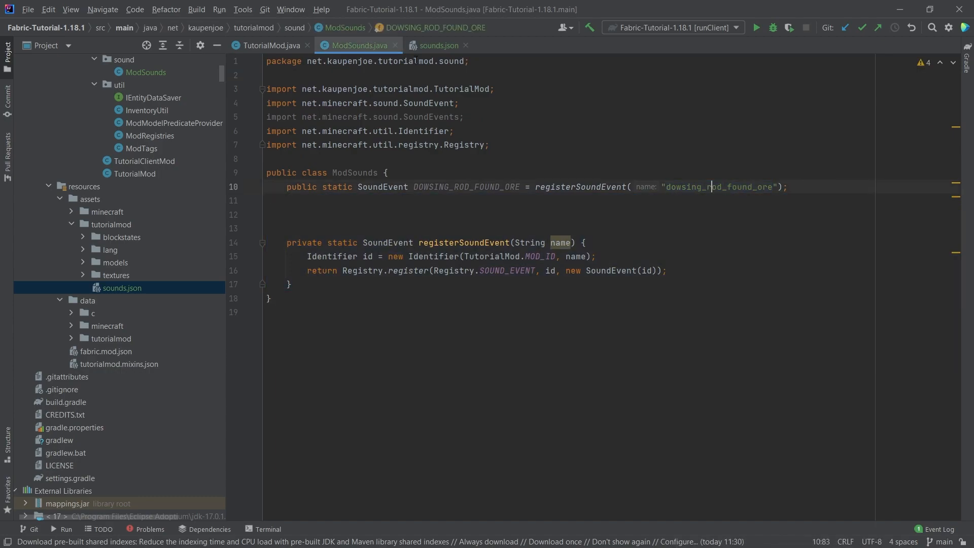
left_click(438, 46)
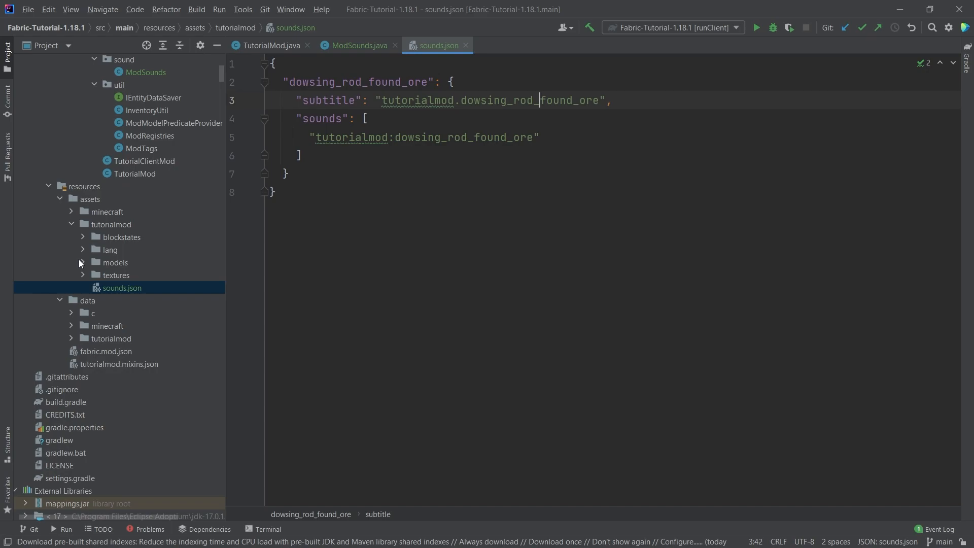
Step: Look at the en_us language file and select the tutorialmod assets folder
left_click(83, 250)
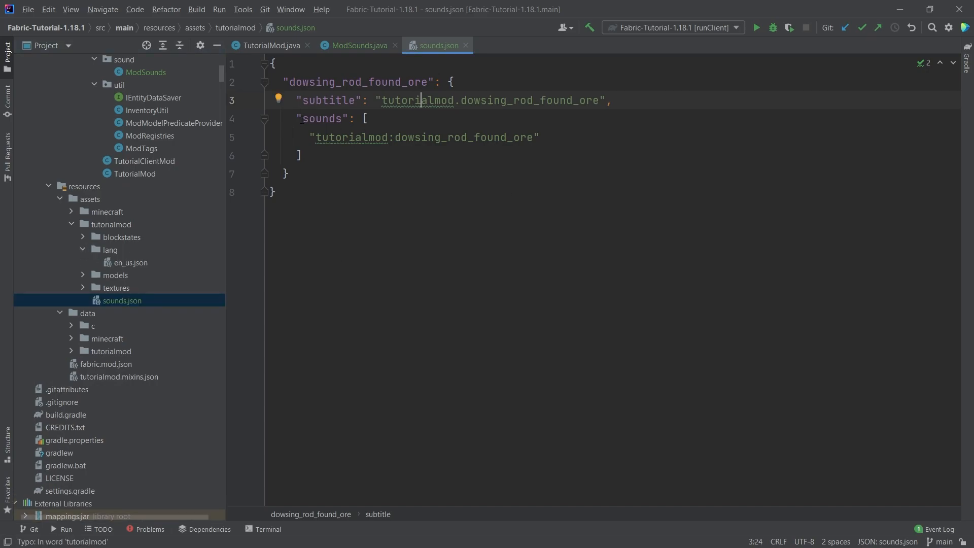
double_click(463, 137)
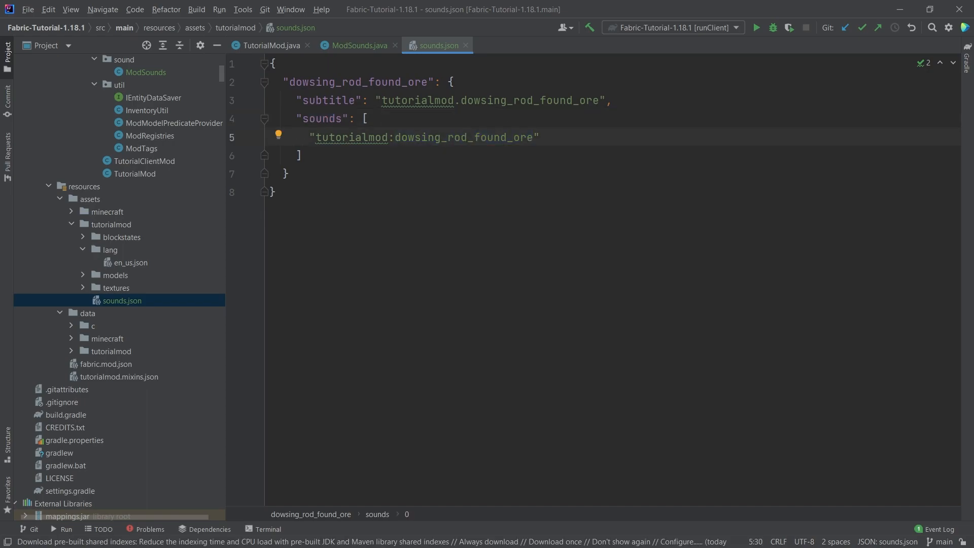
left_click(110, 224)
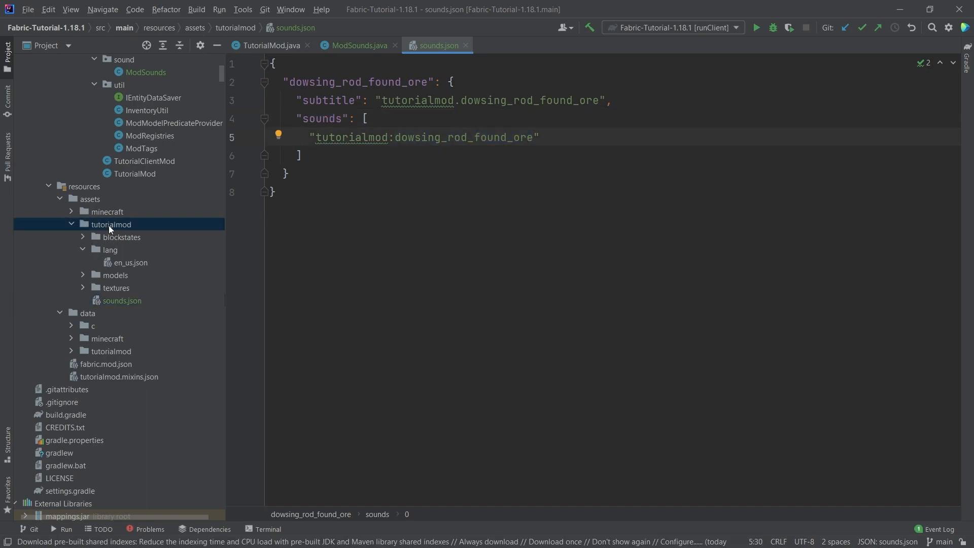
Step: Create a sounds directory in tutorialmod assets and copy dowsing_rod_found_ore.ogg into it
left_click(110, 224)
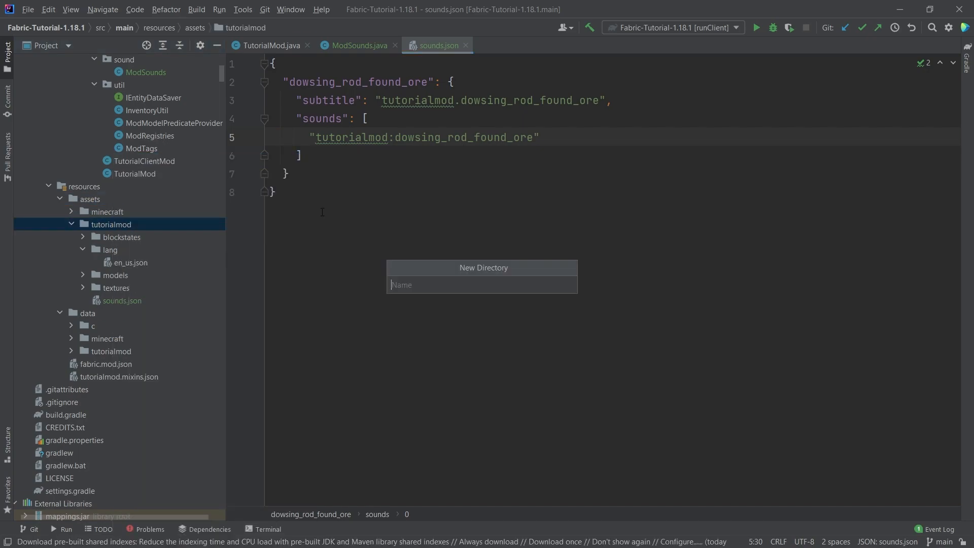
type("sounds")
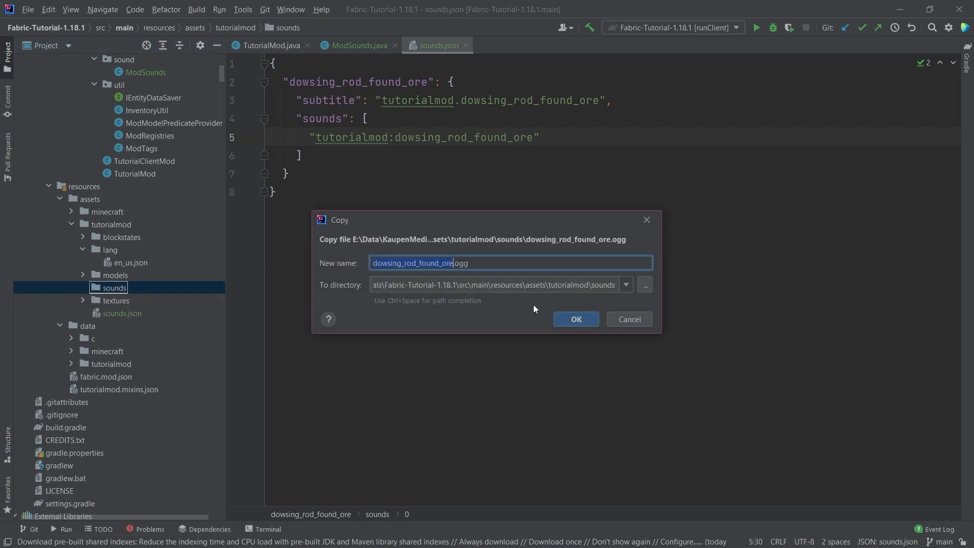
left_click(576, 318)
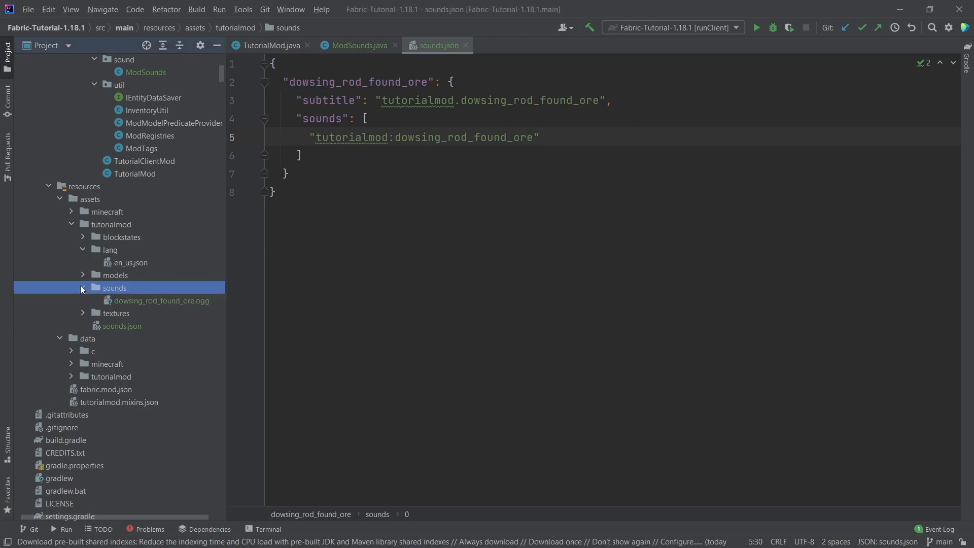
left_click(161, 300)
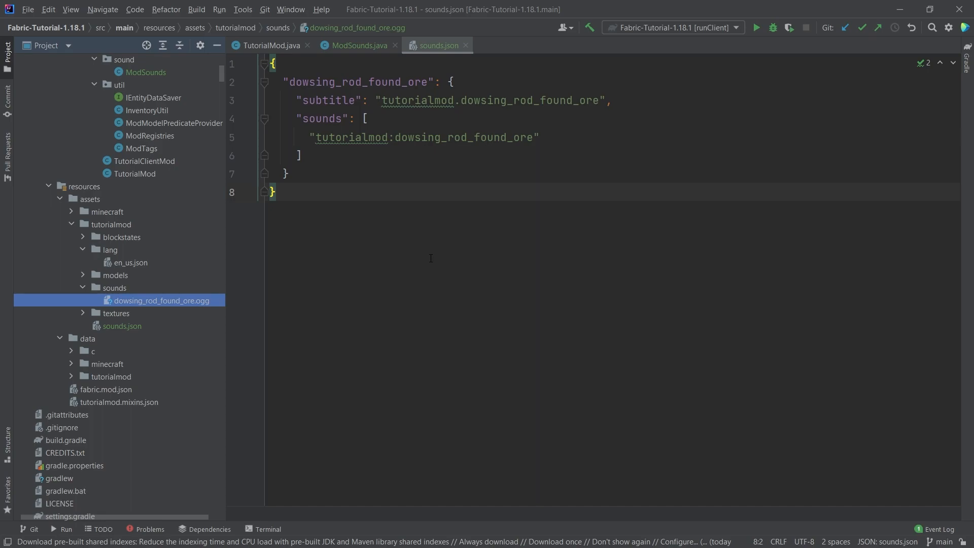
mouse_move(171, 298)
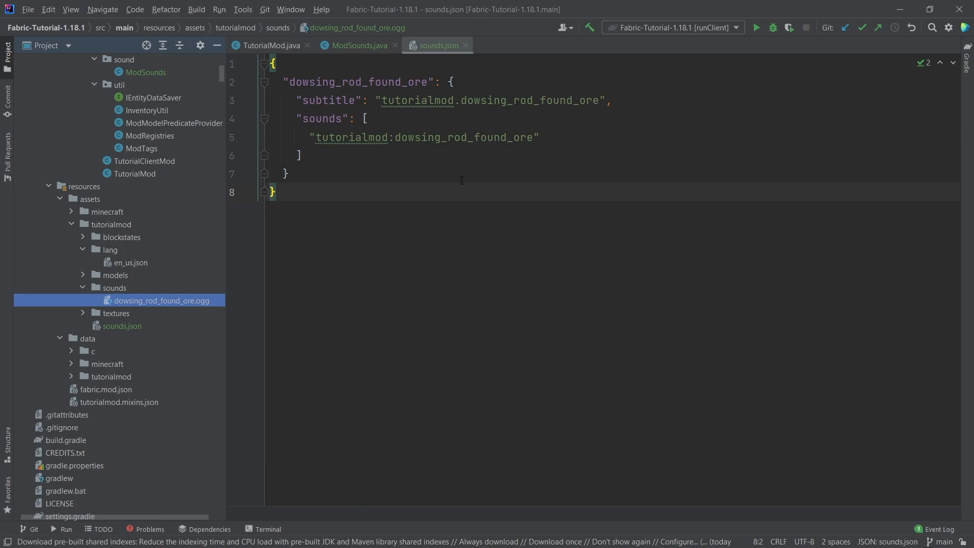
double_click(416, 99)
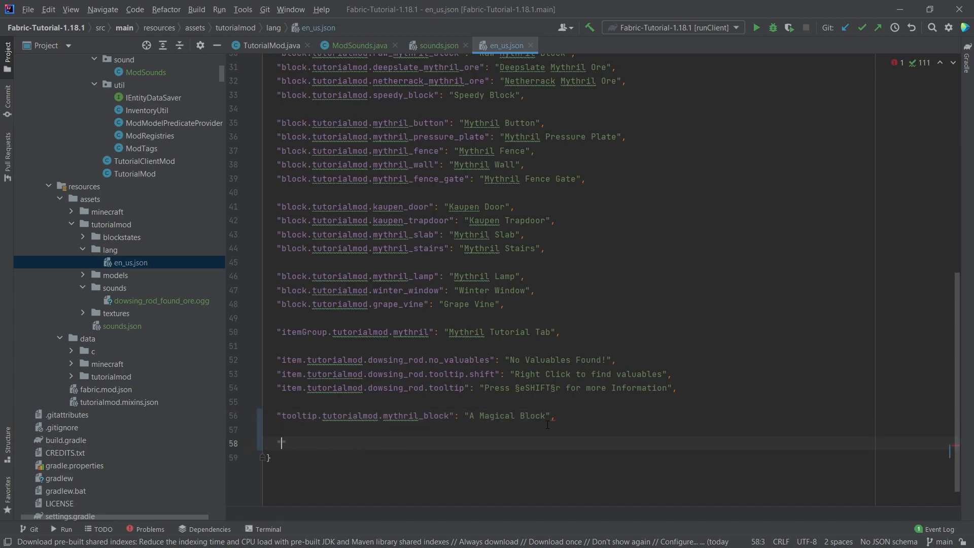
Step: Map "tutorialmod.dowsing_rod_found_ore" to "Found Ore Sound" in en_us.json and recheck sounds.json
type("\"tutorialmod.dowsing_rod_found_ore\": \"")
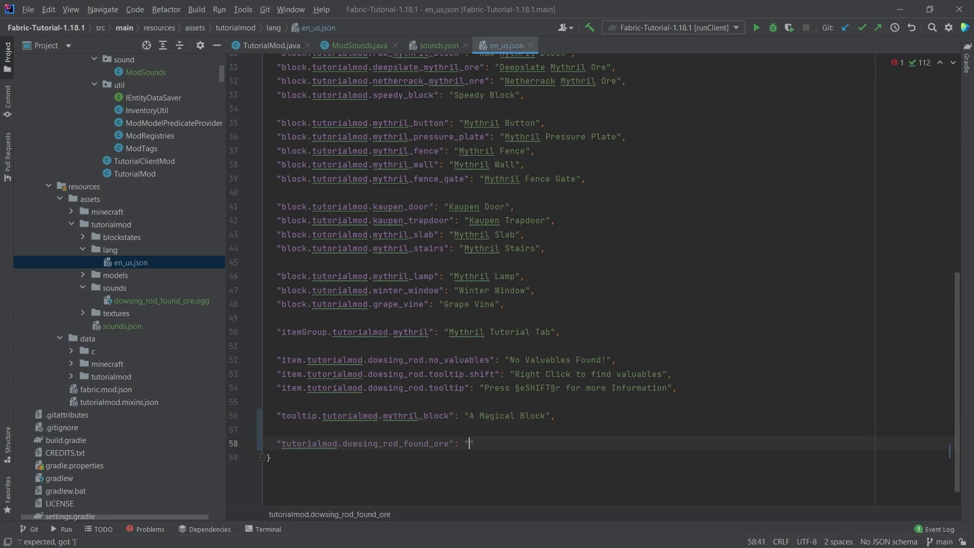
type("Found Ore So")
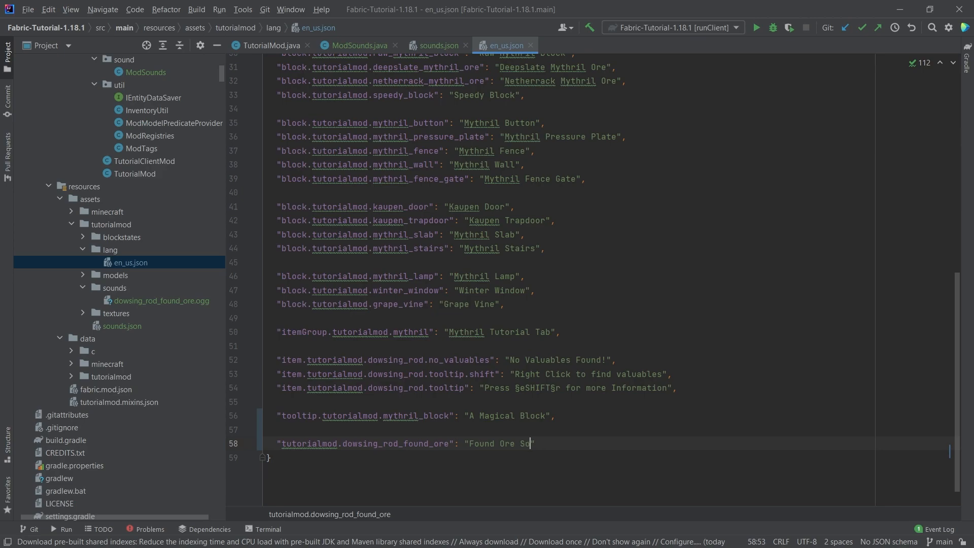
type("und")
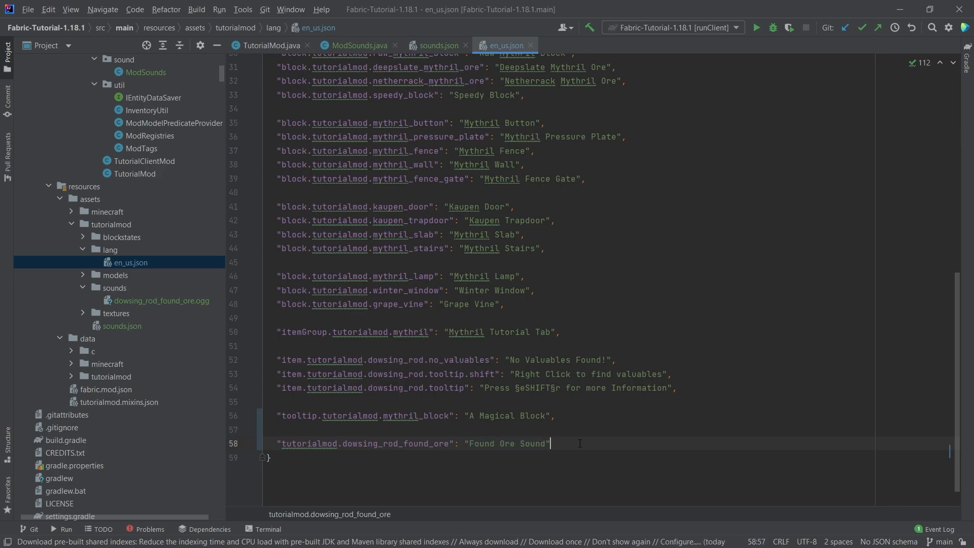
double_click(507, 443)
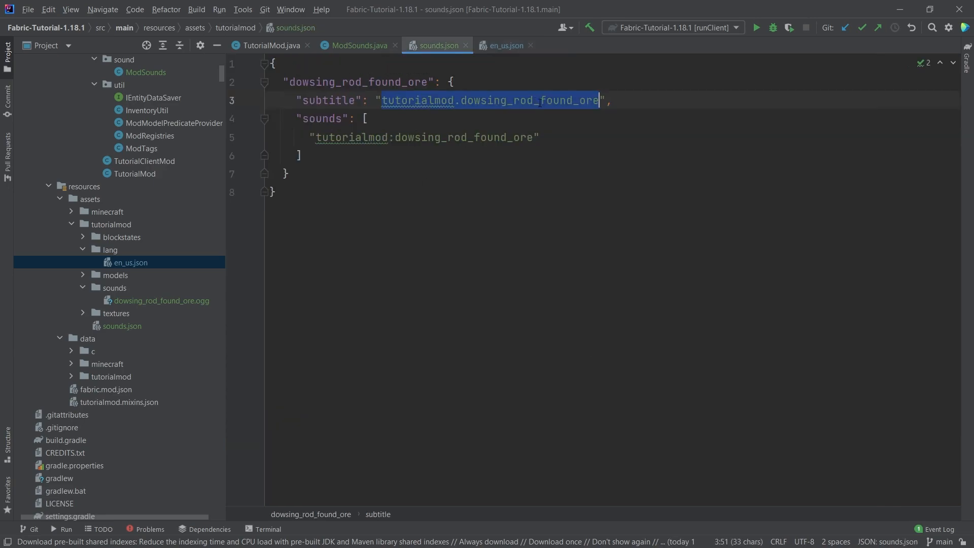
left_click(357, 45)
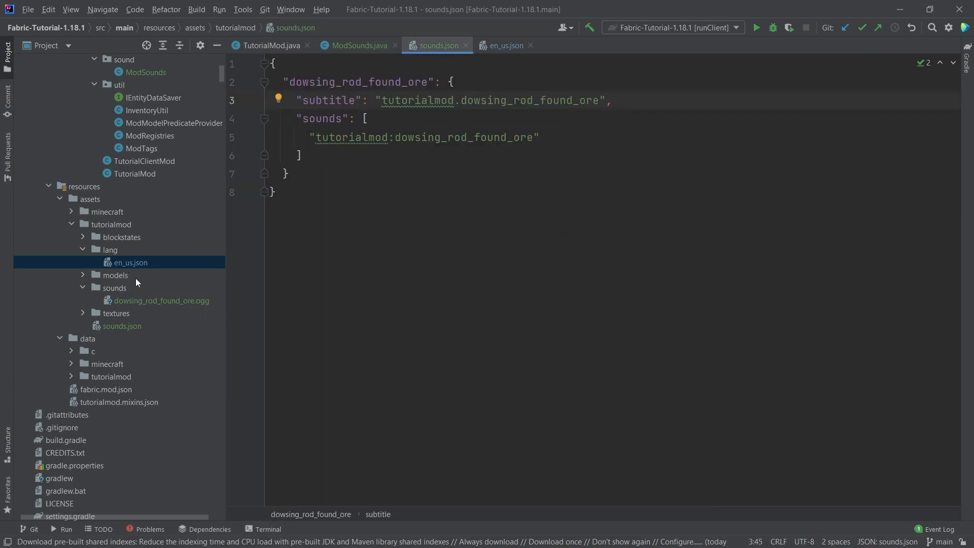
Step: Review sounds.json and the .ogg file in the project tree, then return to ModSounds.java
left_click(122, 325)
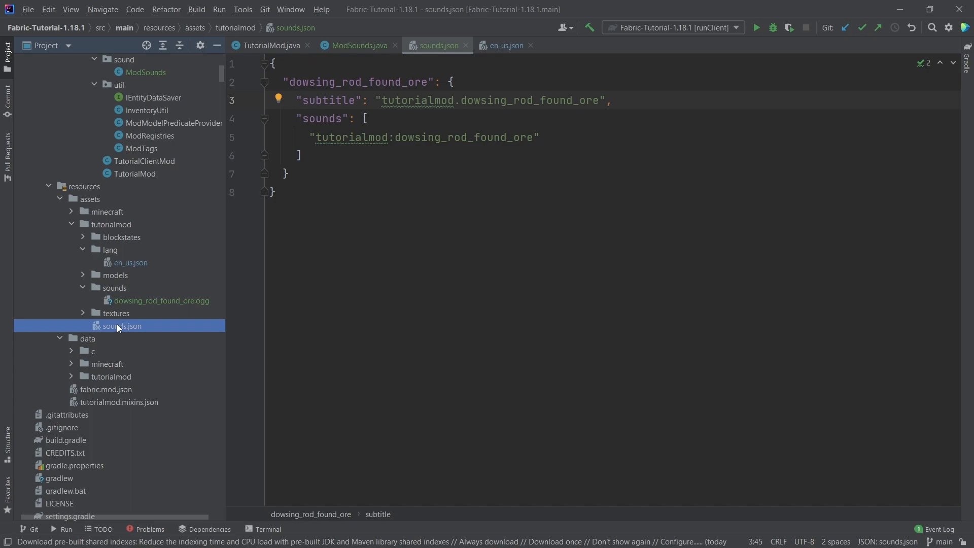
left_click(162, 300)
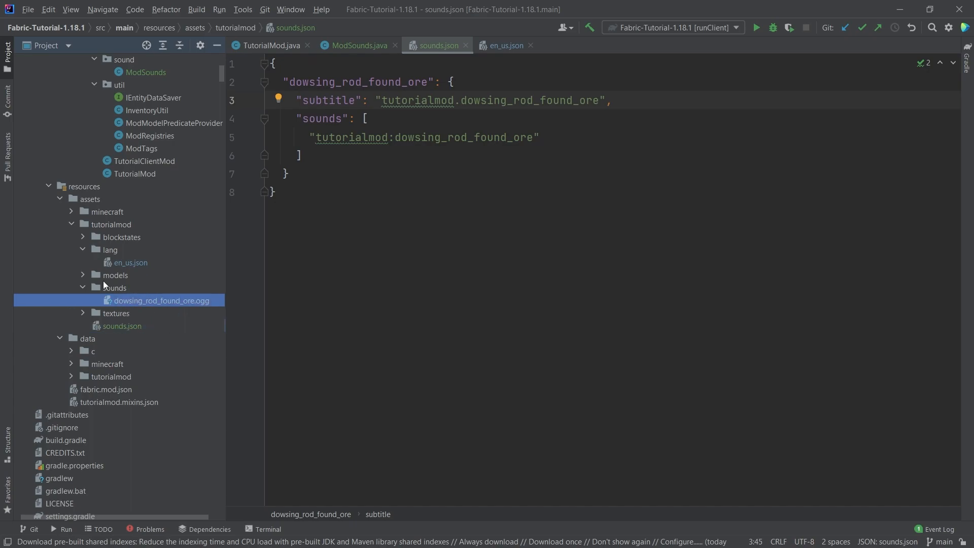
left_click(161, 300)
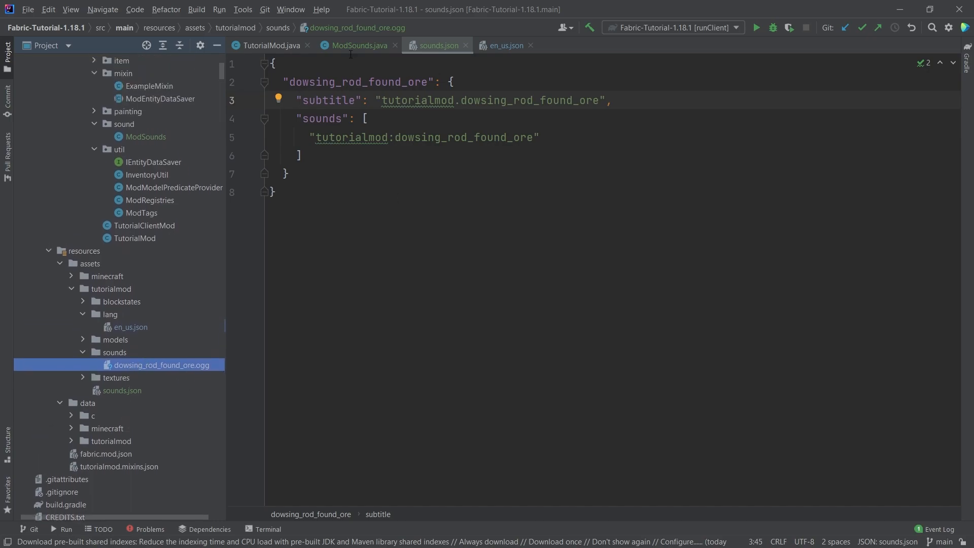
left_click(359, 45)
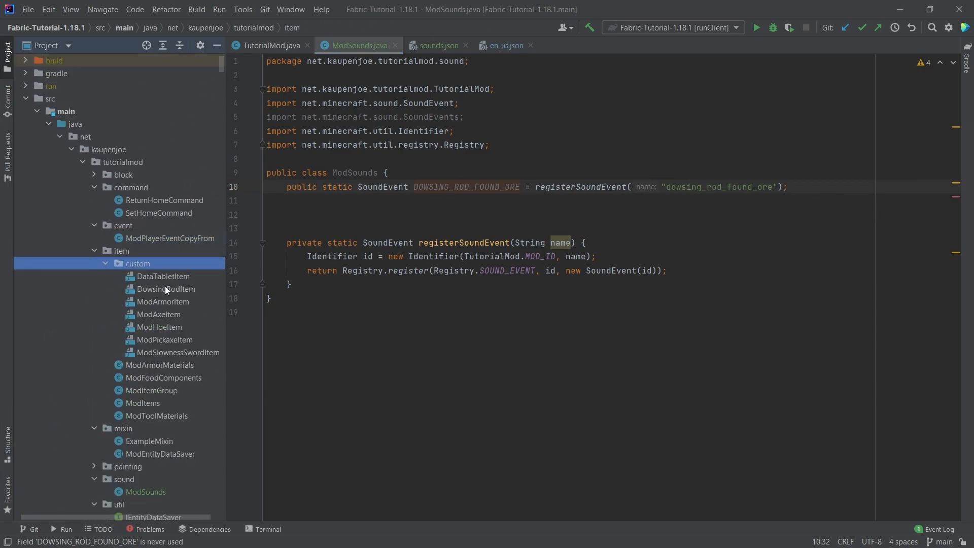
Step: In DowsingRodItem, start a context.getWorld().playSound call after addNbtToDataTablet
left_click(164, 288)
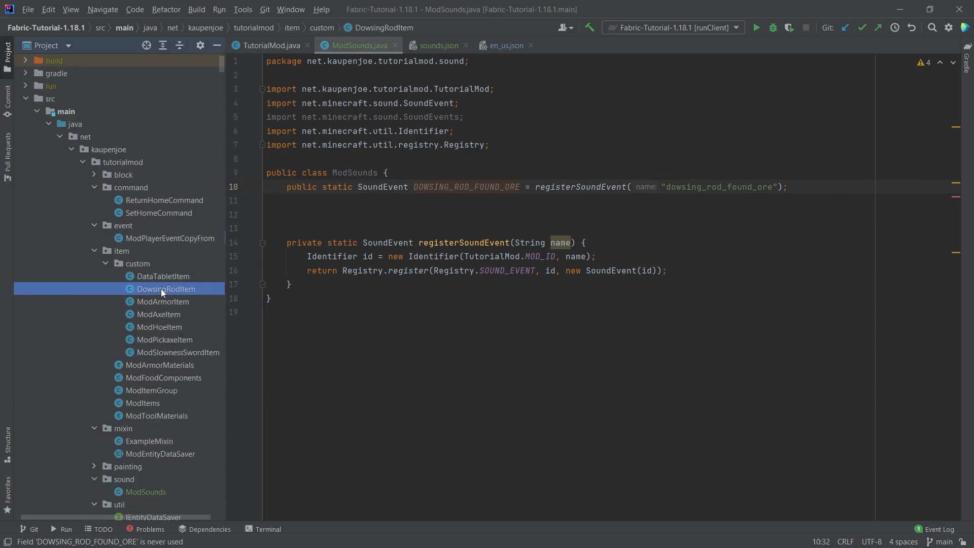
double_click(165, 288)
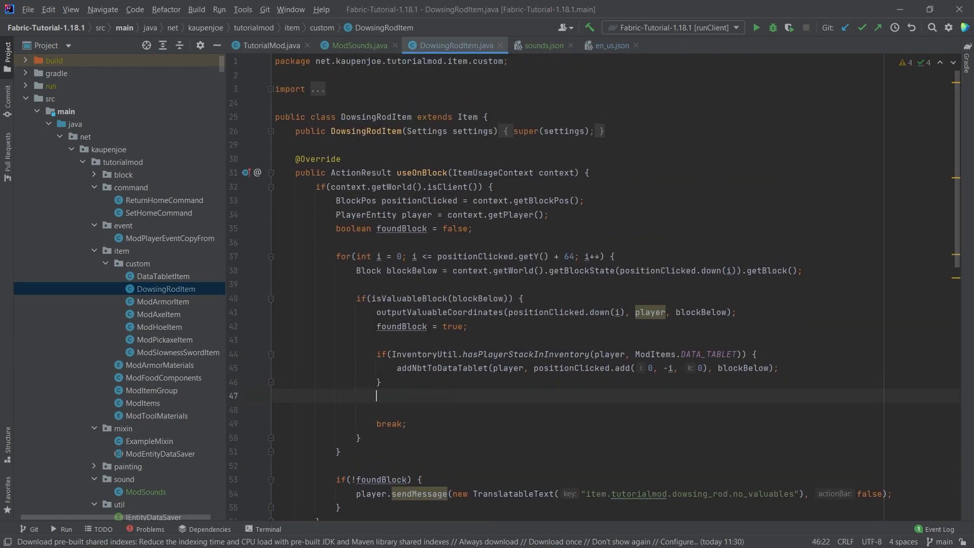
key("enter")
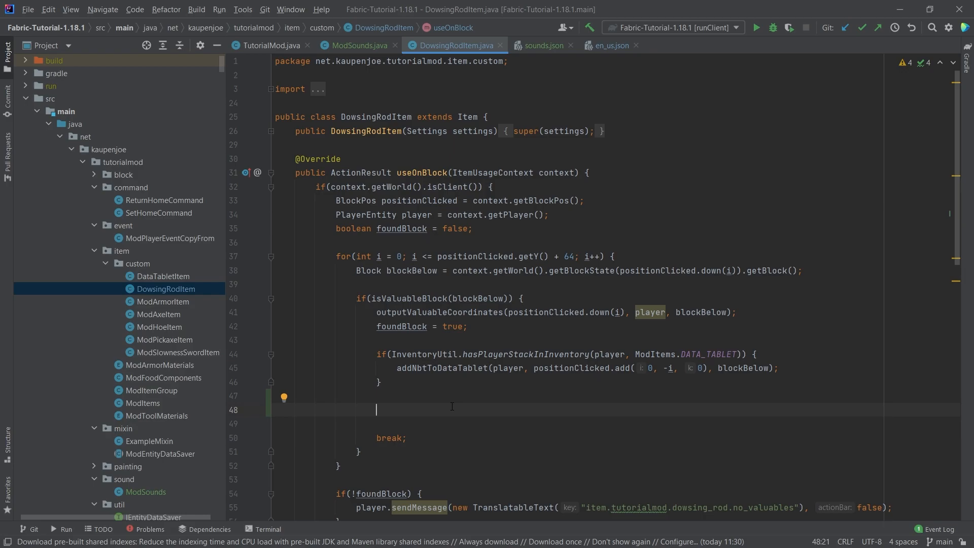
type("context.")
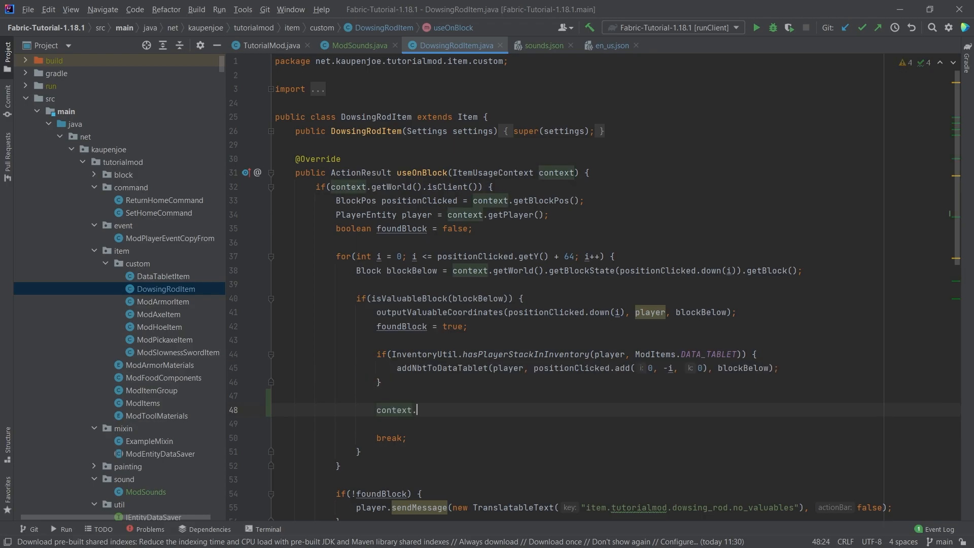
type("getWorld().playSound();")
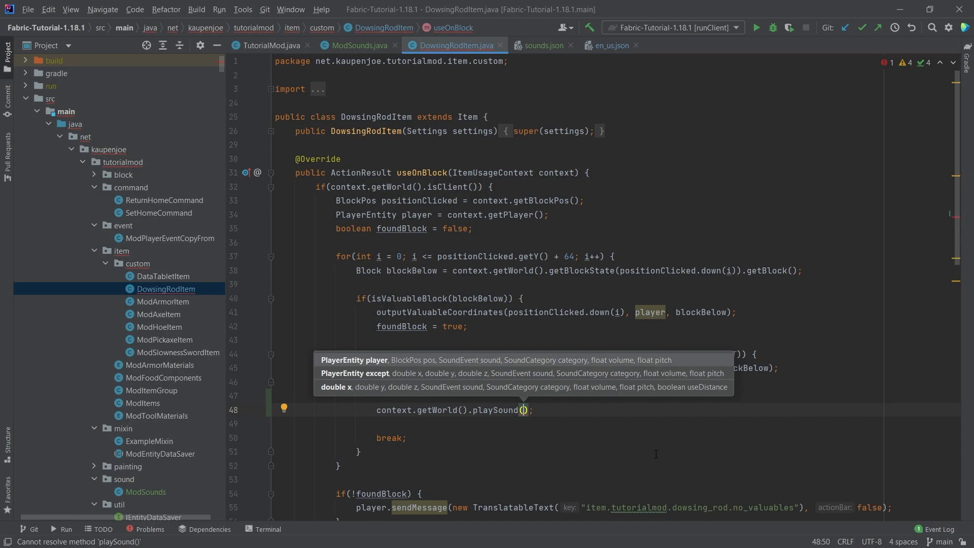
Step: Pass player, positionClicked and ModSounds.DOWSING_ROD_FOUND_ORE to the playSound call
type("player,")
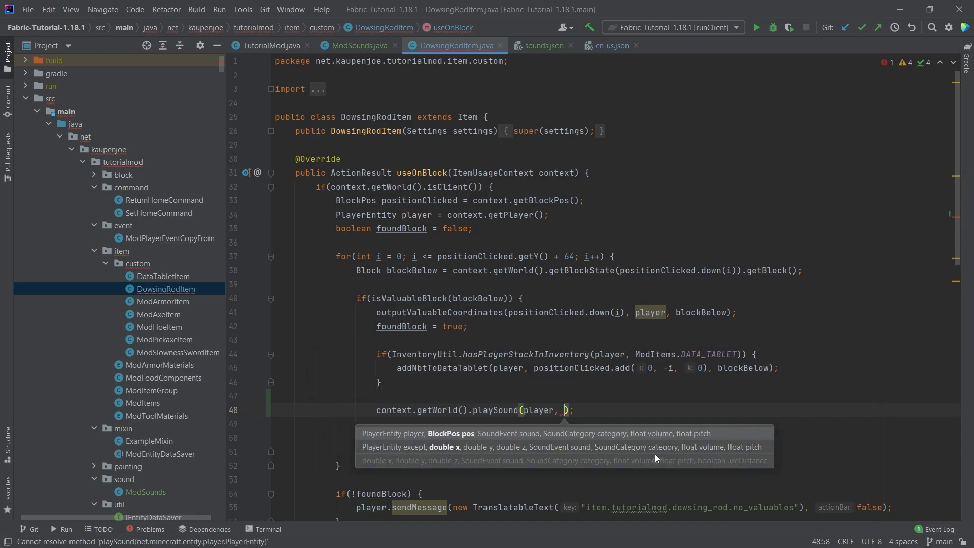
type("positionClicked,")
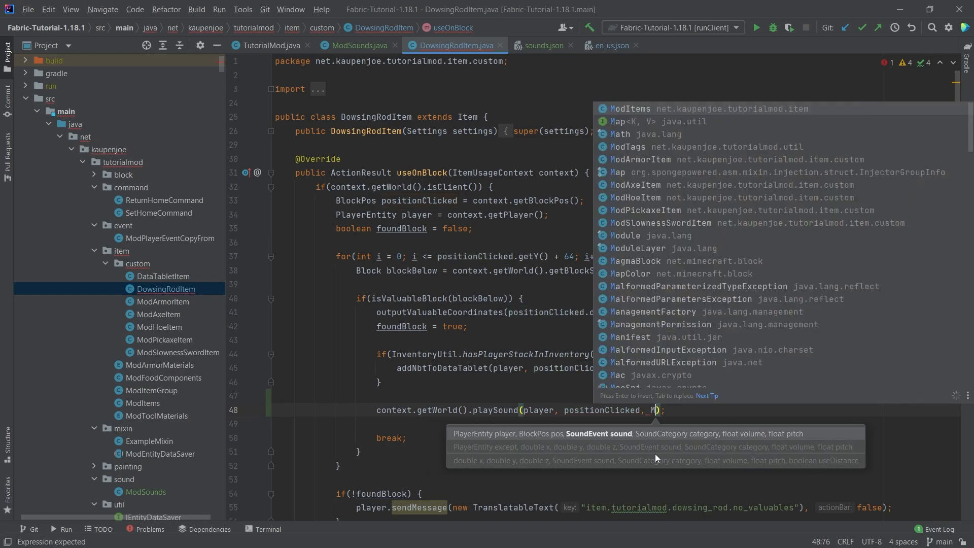
type("ModSounds")
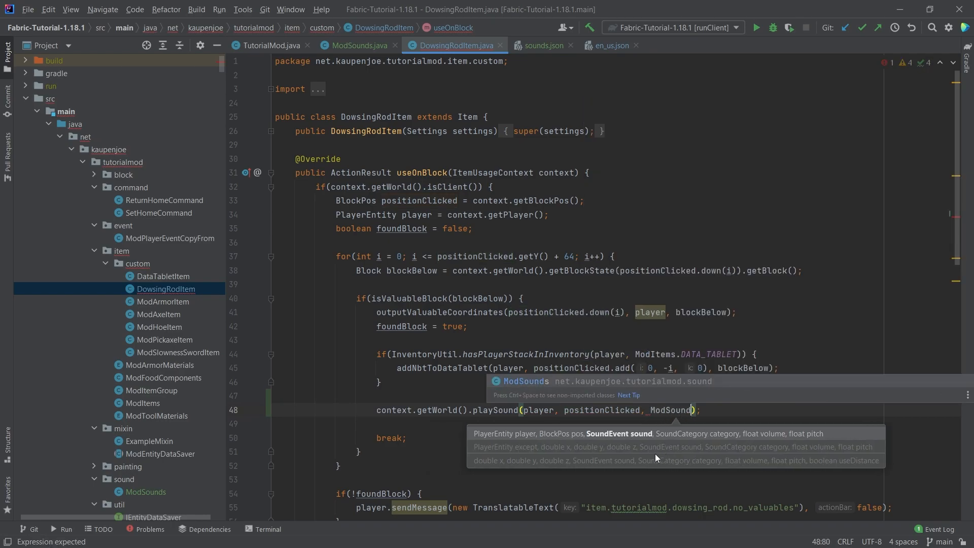
type(".DOWSING_ROD_FOUND_ORE")
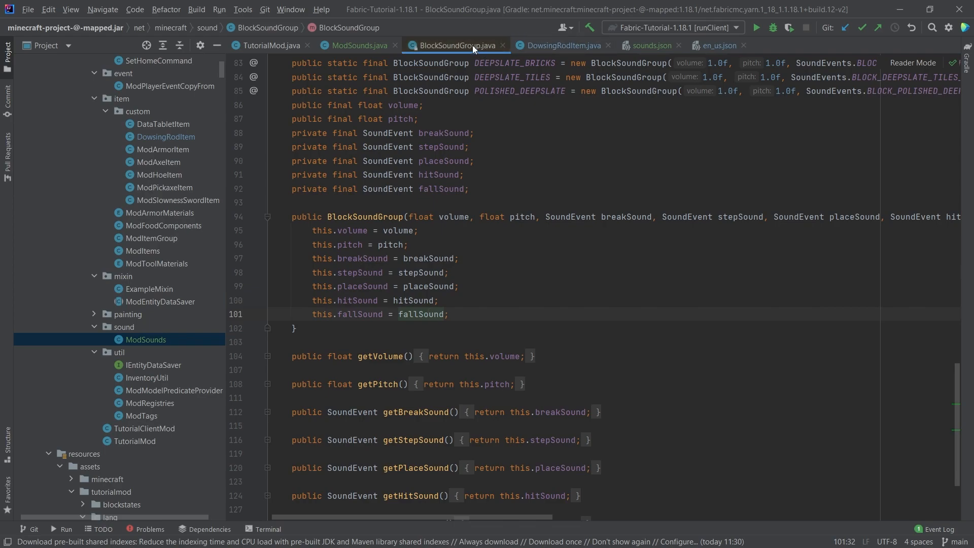
Step: Add five MYTHRIL_LAMP_* sound events and a MYTHRIL_SOUNDS BlockSoundGroup built from them in ModSounds
left_click(359, 46)
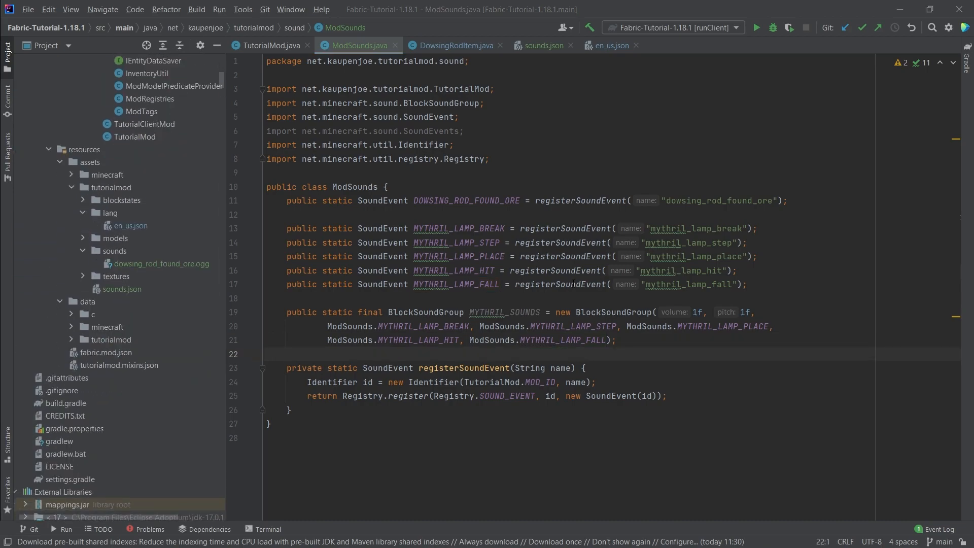
Step: Check the mythril_lamp sound event entries in sounds.json against the sound group
left_click_drag(285, 311, 616, 339)
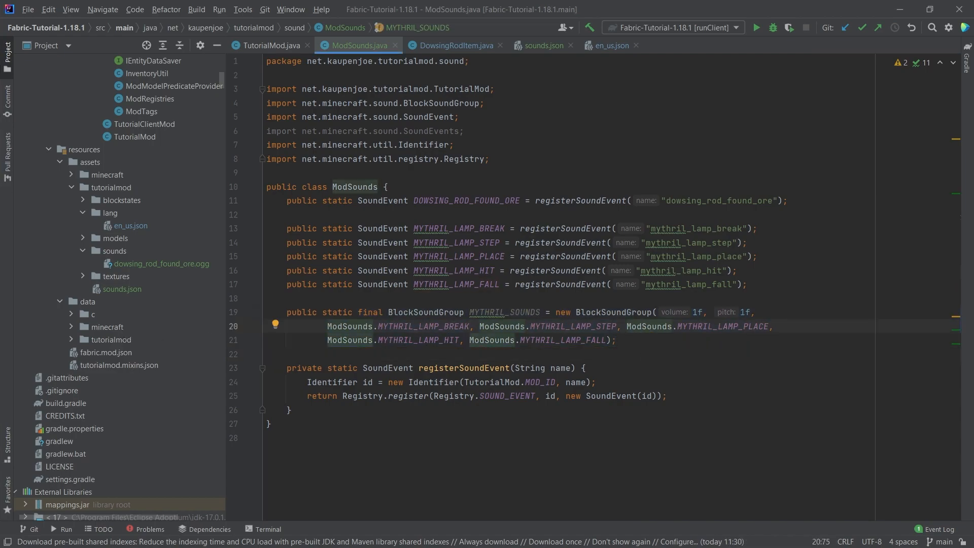
mouse_move(103, 368)
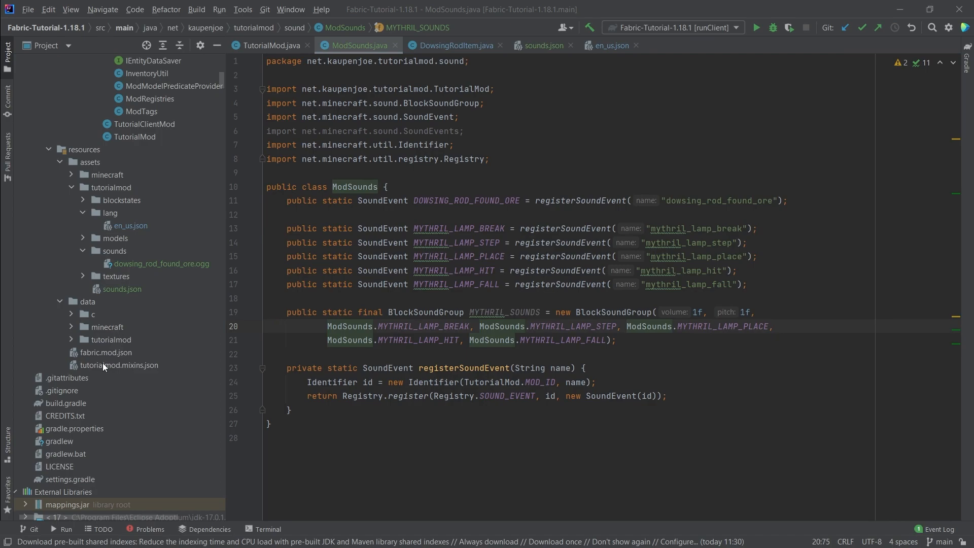
left_click(542, 45)
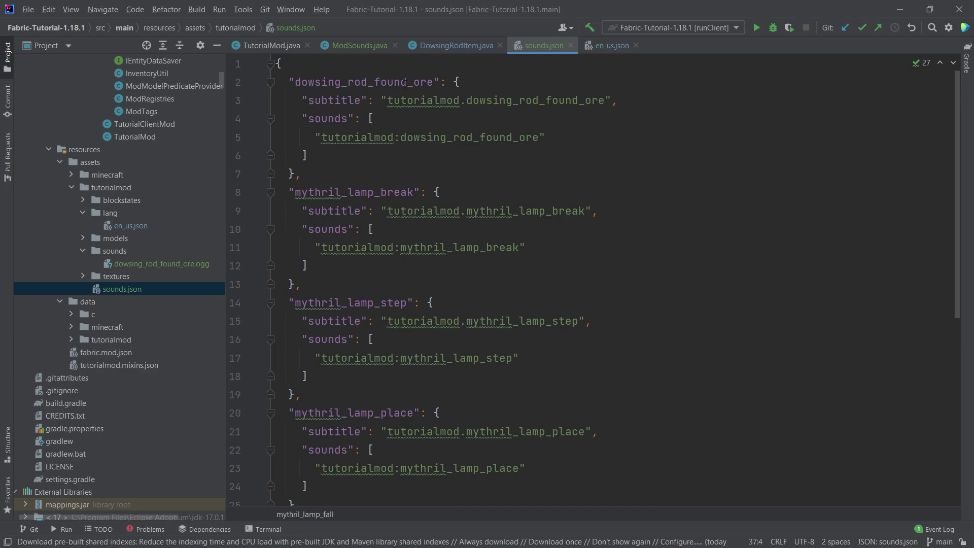
double_click(352, 192)
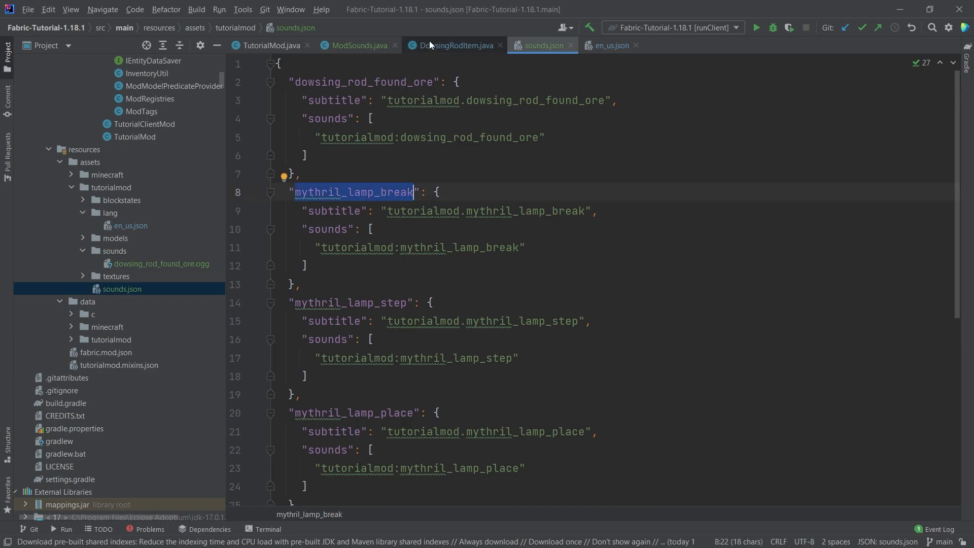
left_click(359, 46)
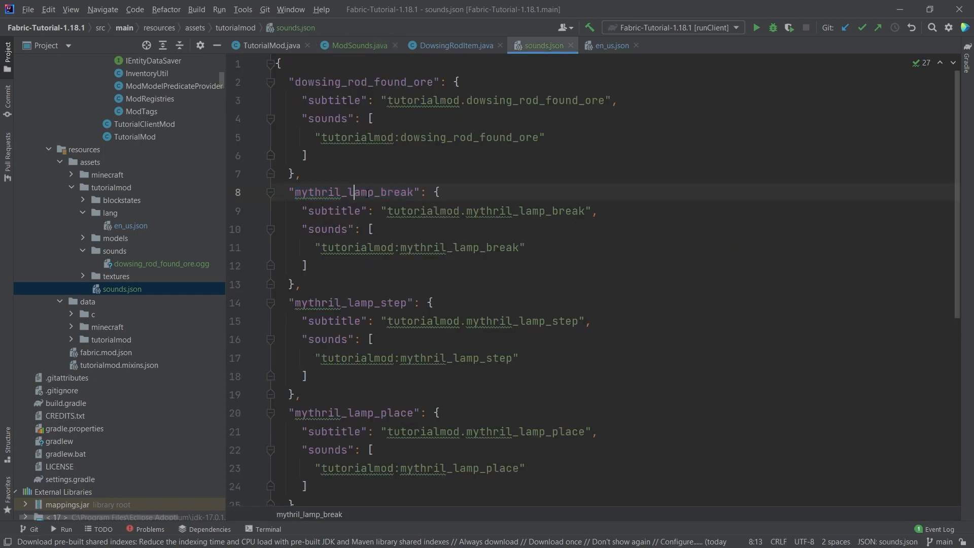
Step: Paste the five mythril_lamp .ogg files into the sounds folder and add them to Git
left_click(439, 247)
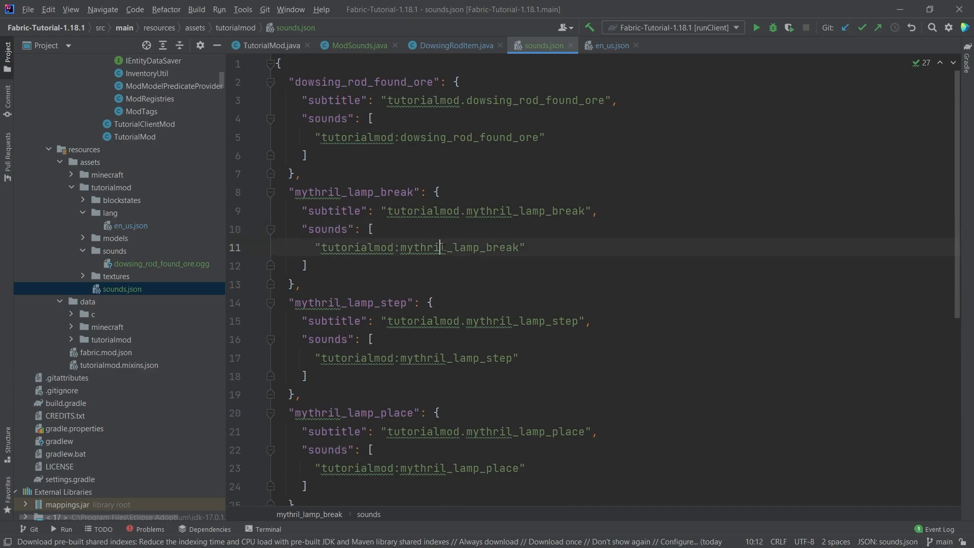
double_click(457, 247)
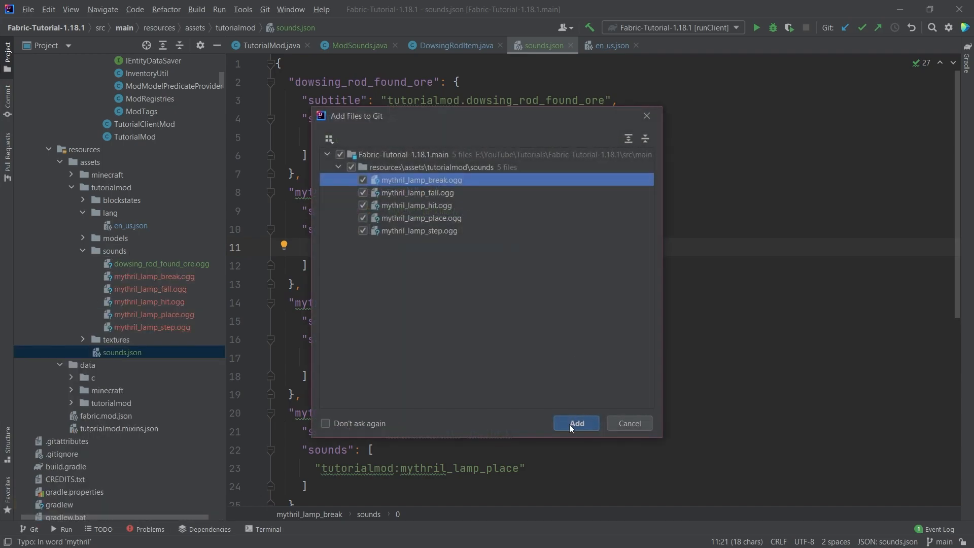
left_click(576, 423)
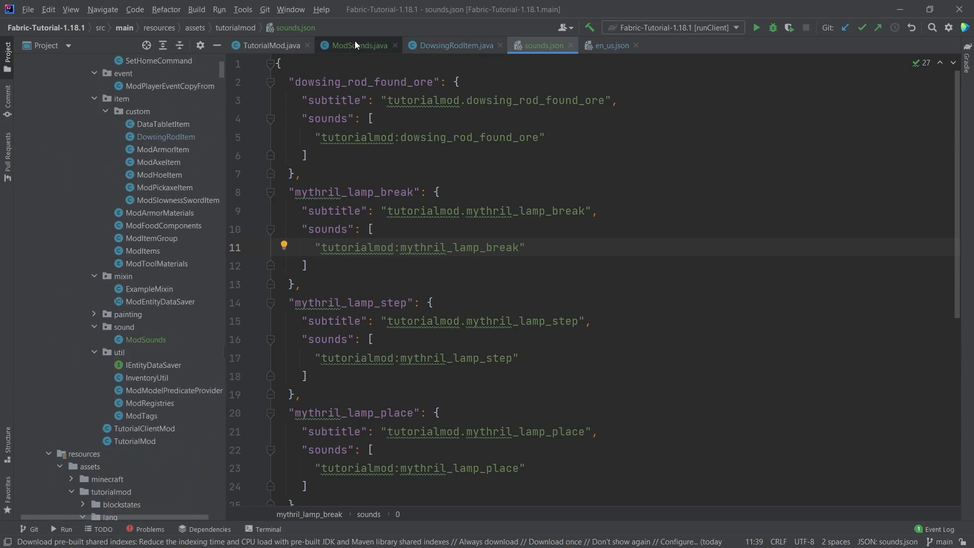
left_click(357, 46)
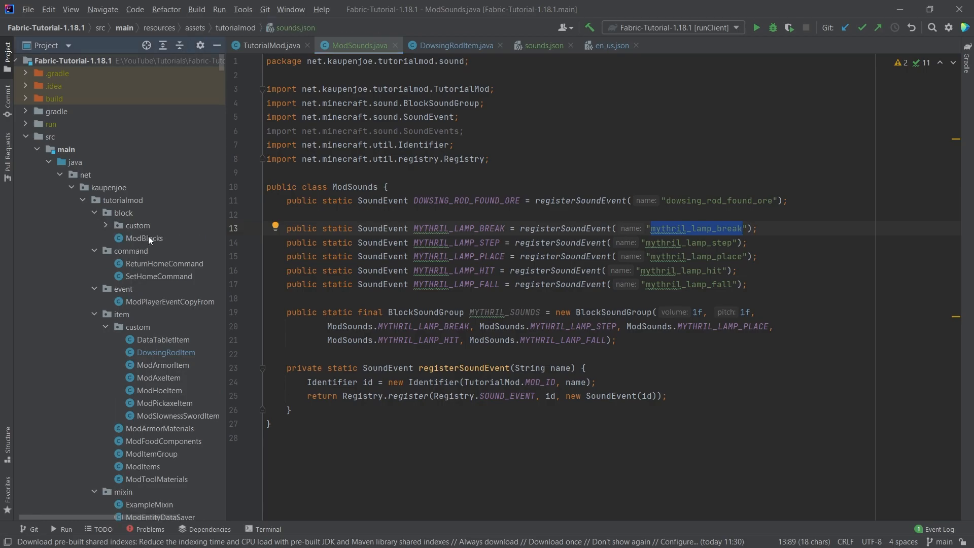
Step: Append .sounds(ModSounds.MYTHRIL_SOUNDS) to the MYTHRIL_LAMP FabricBlockSettings in ModBlocks
left_click(144, 237)
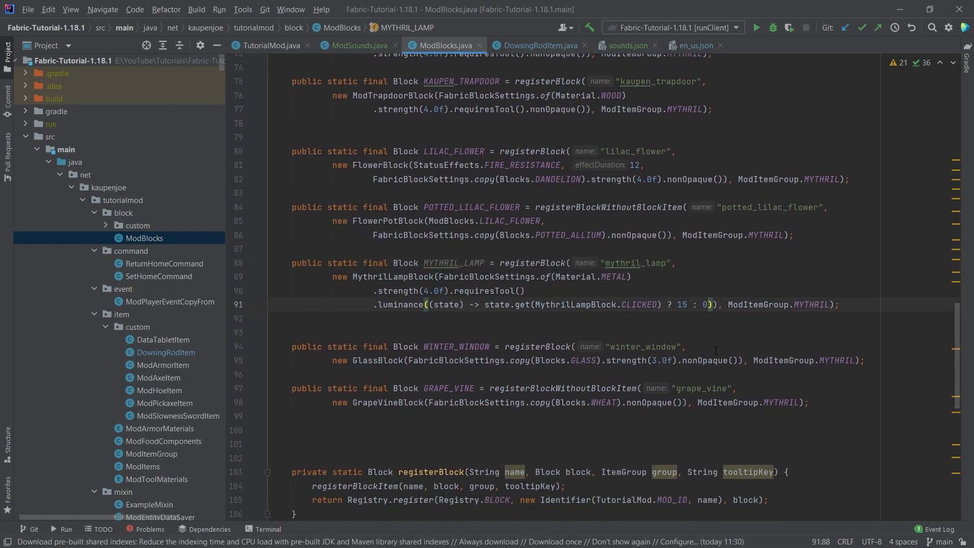
type(".s), ModItemGroup.MYTHRIL);")
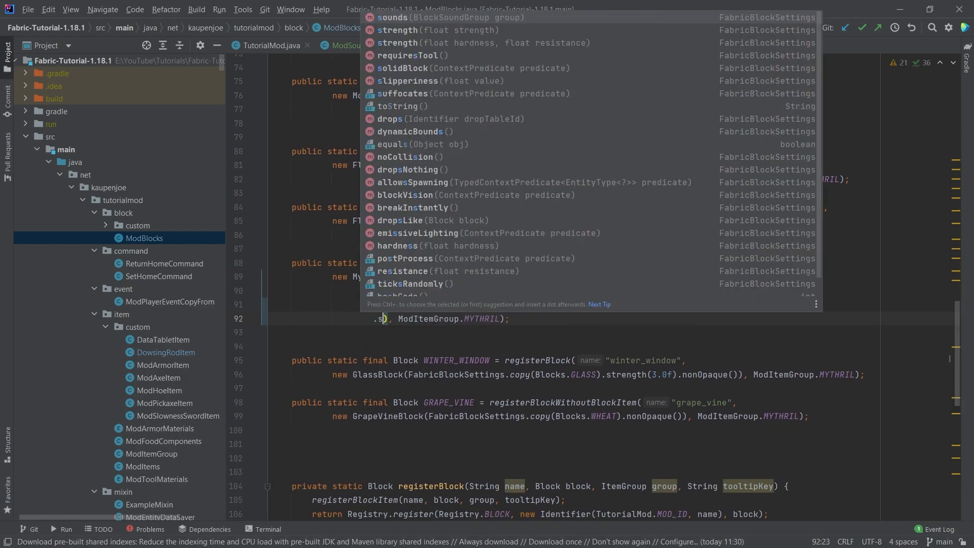
type("ounds(")
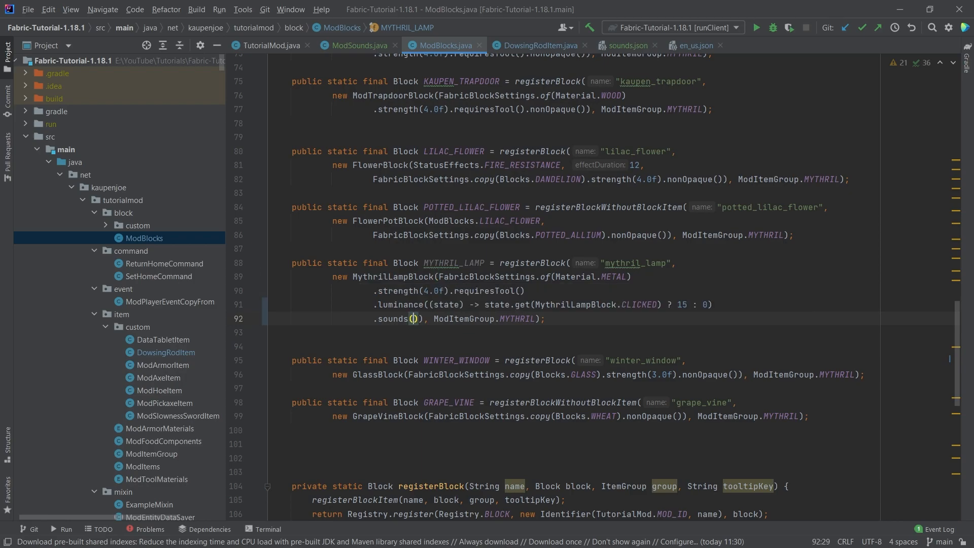
type("ModSounds.MYTHRIL_SOUNDS")
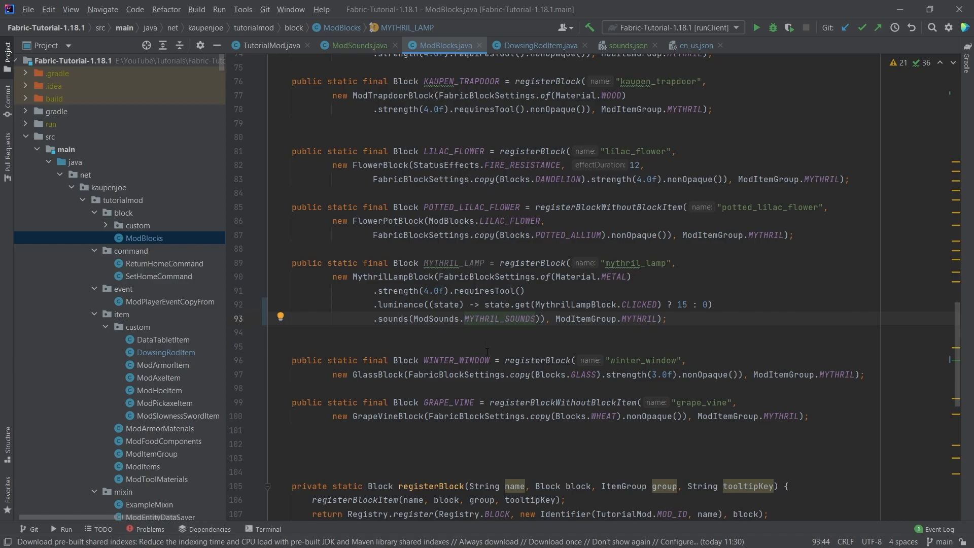
left_click(361, 45)
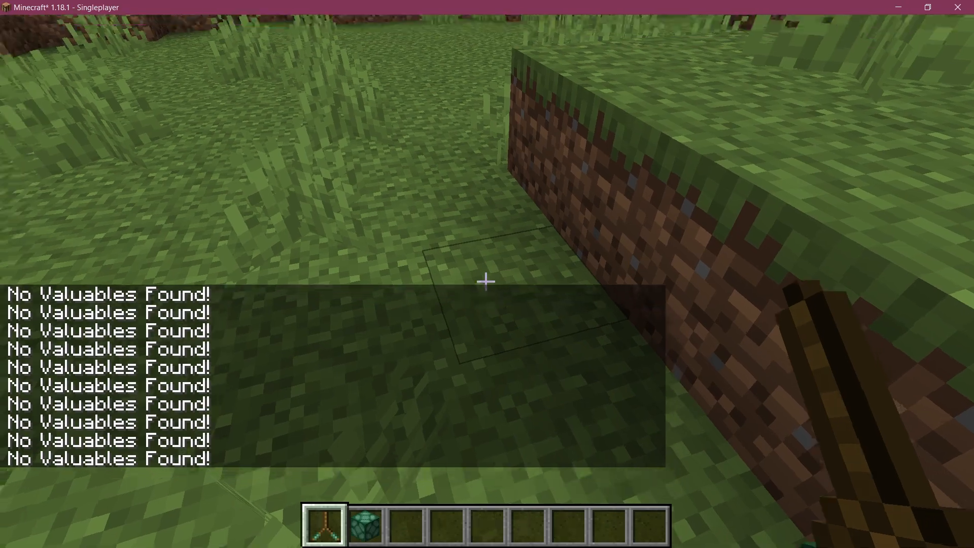
Step: Check the Music & Sounds volumes from the pause menu, return to the world and select the dowsing rod
key("Escape")
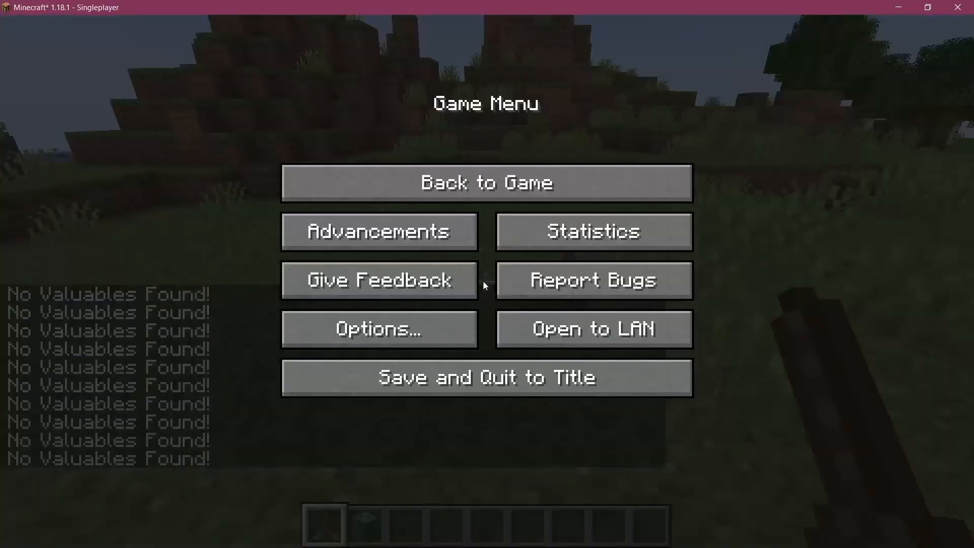
left_click(380, 329)
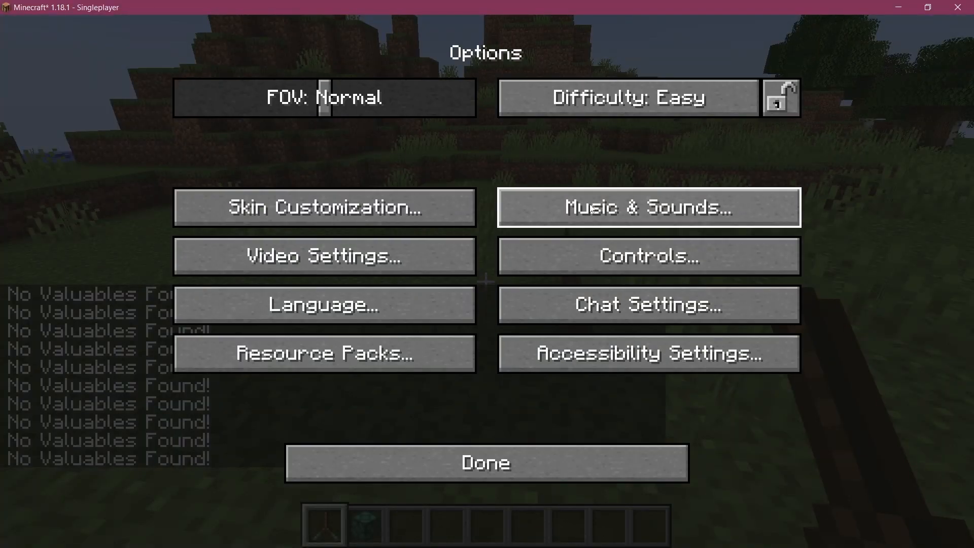
left_click(647, 207)
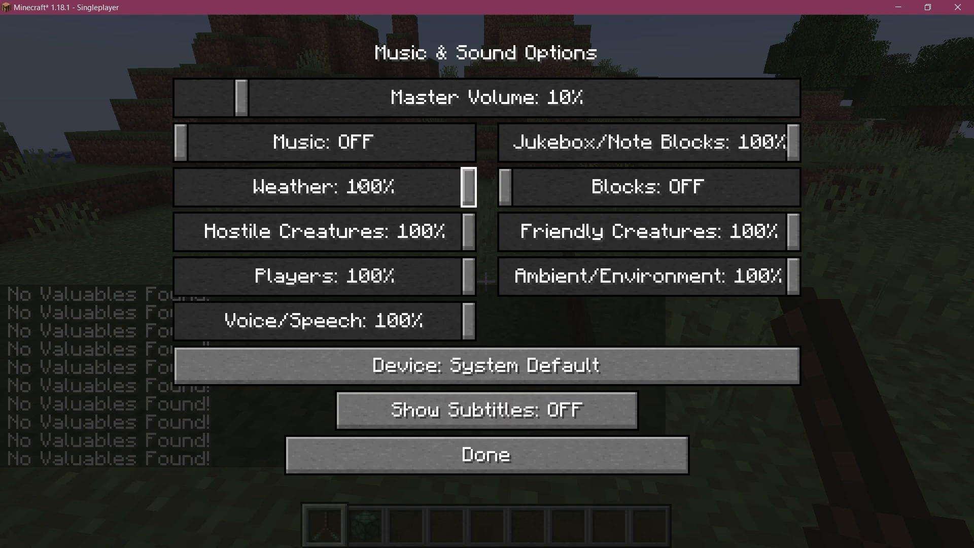
left_click(485, 455)
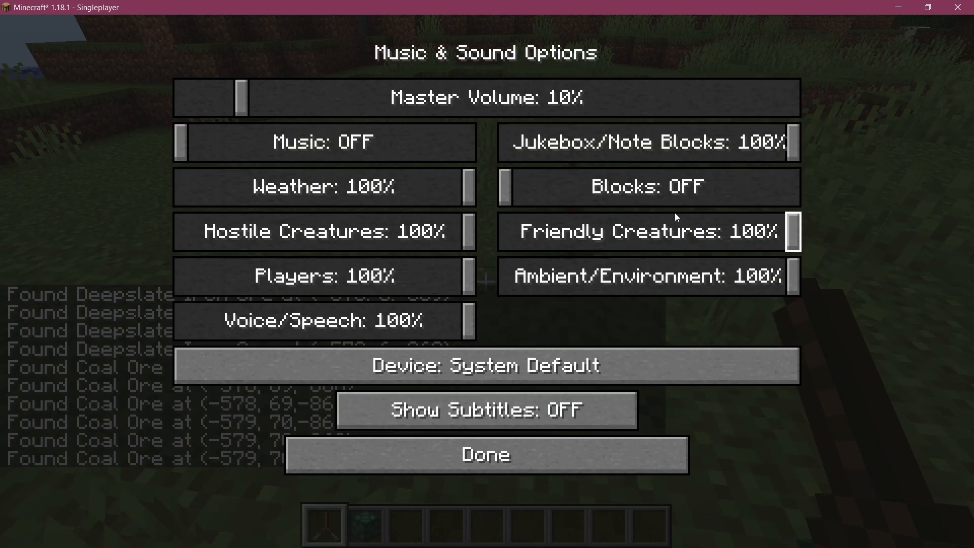
left_click(486, 455)
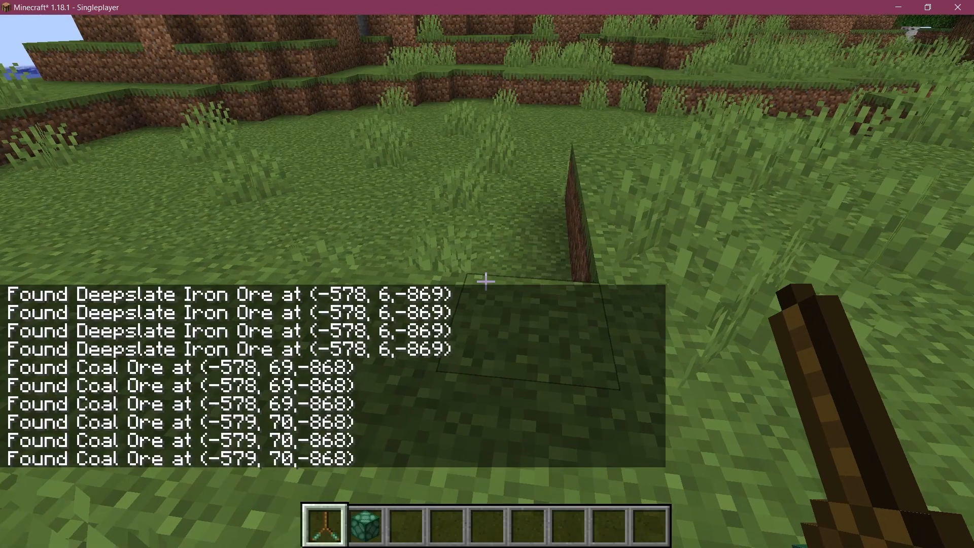
key("2")
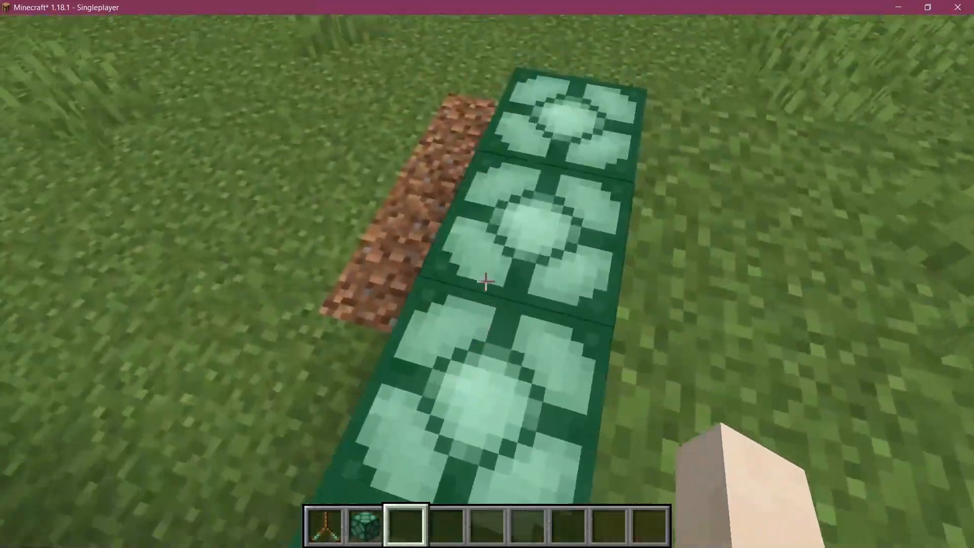
mouse_move(487, 294)
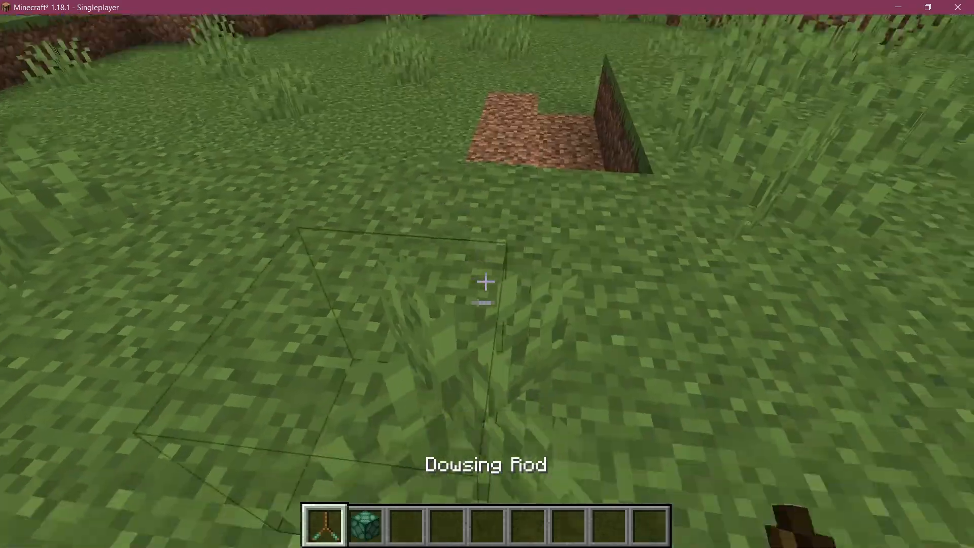
Step: Pause the game and switch back to IntelliJ IDEA
key("Escape")
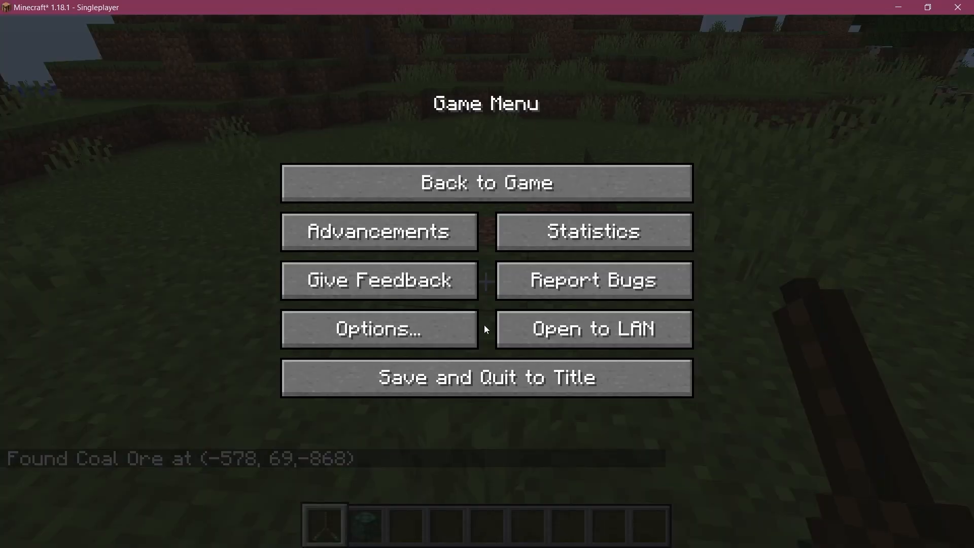
key("alt+tab")
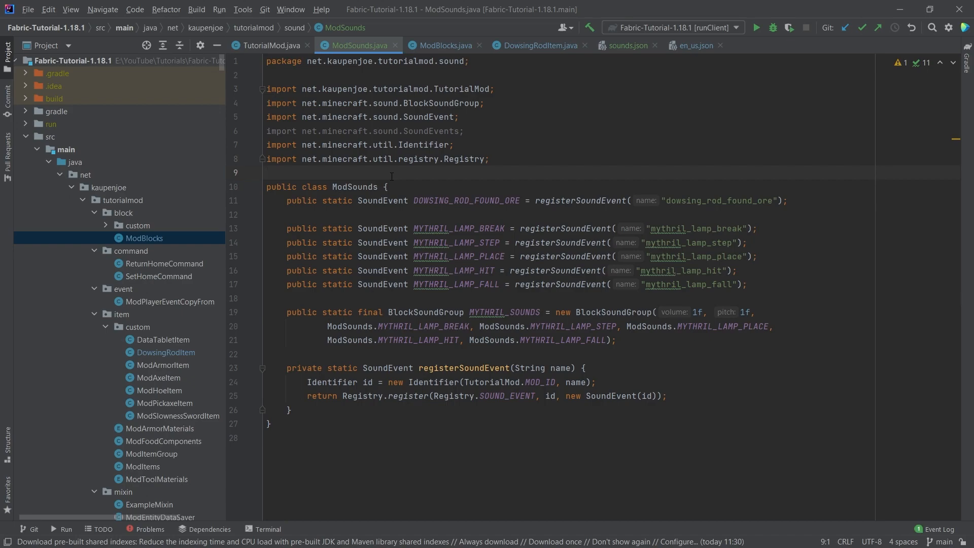